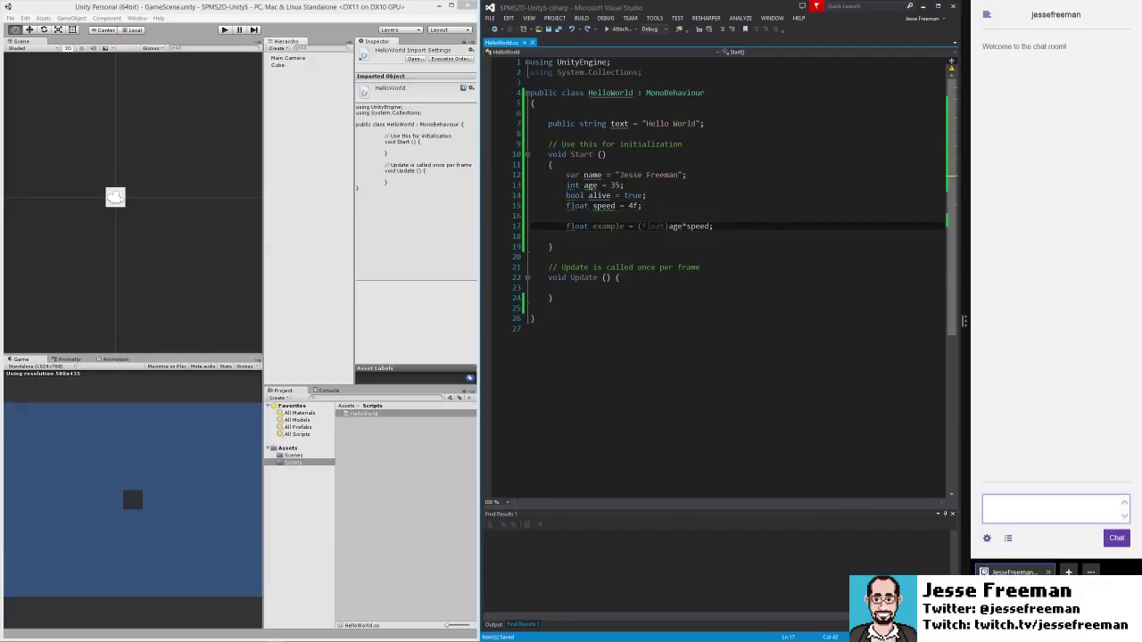
Declare 'var stringArray = new string[];' in Start(), accepting the using System suggestion
{"action": "key", "text": "enter"}
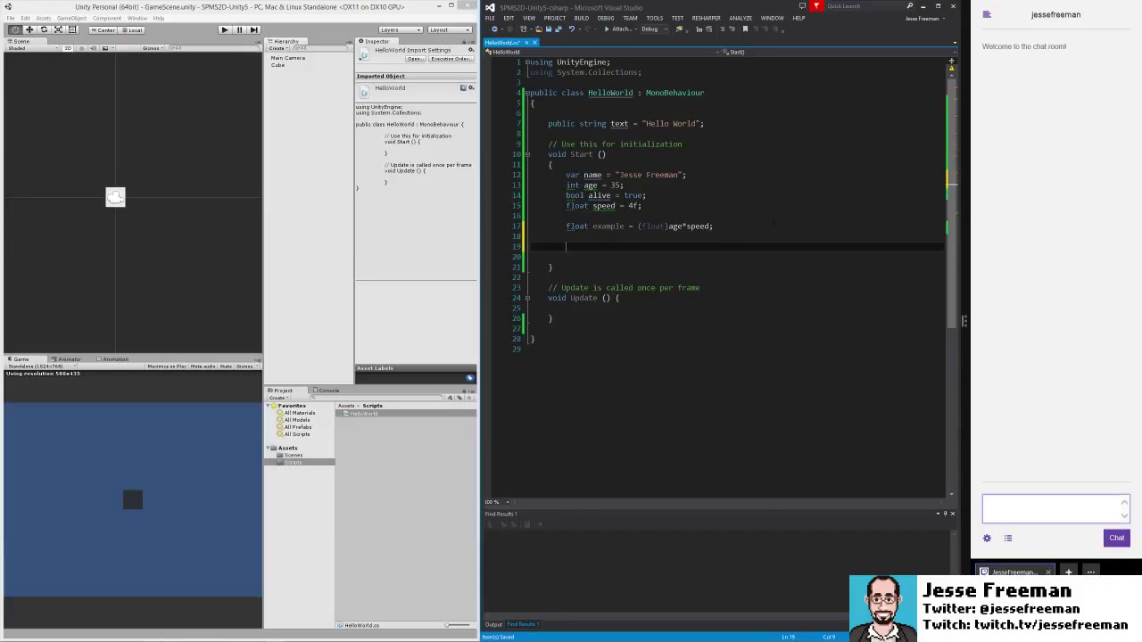
{"action": "type", "text": "var strin"}
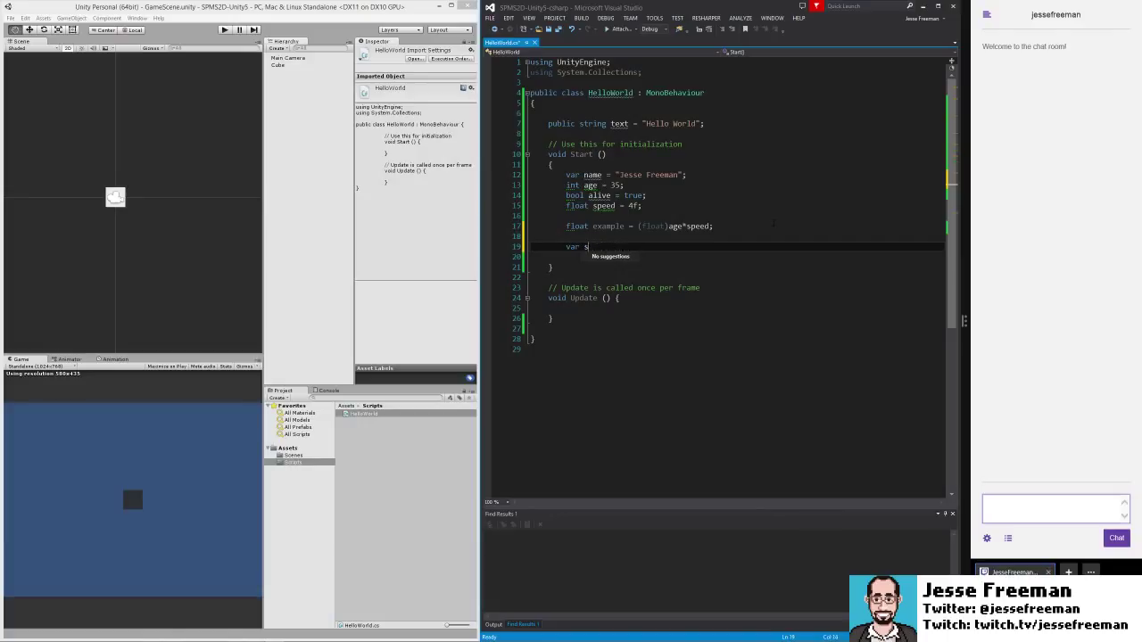
{"action": "type", "text": "tringArray ="}
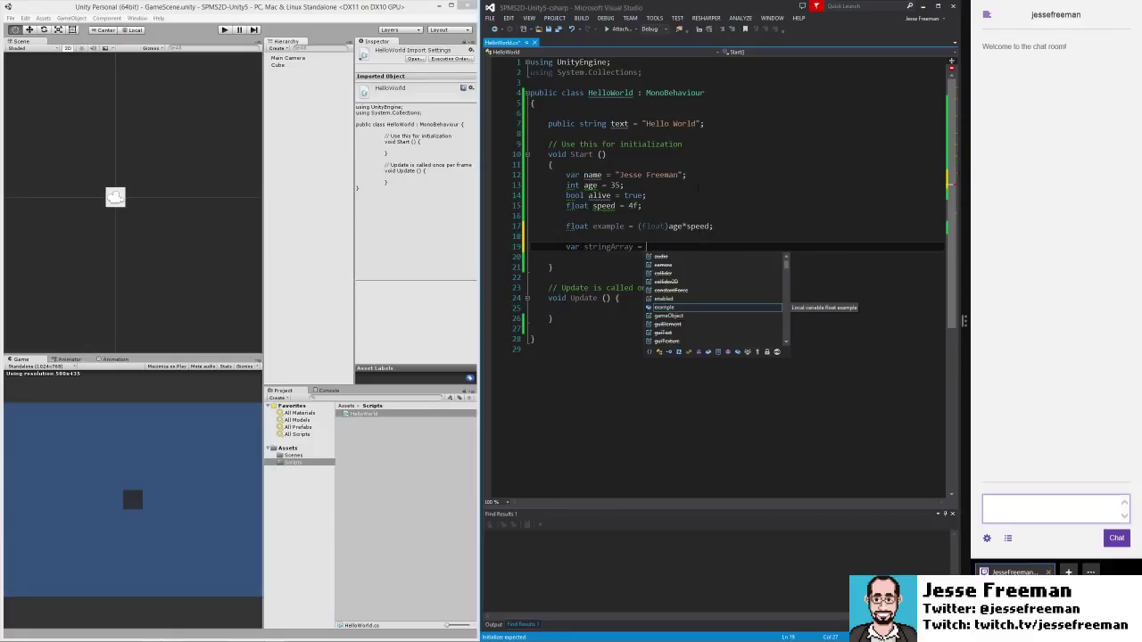
{"action": "type", "text": "new"}
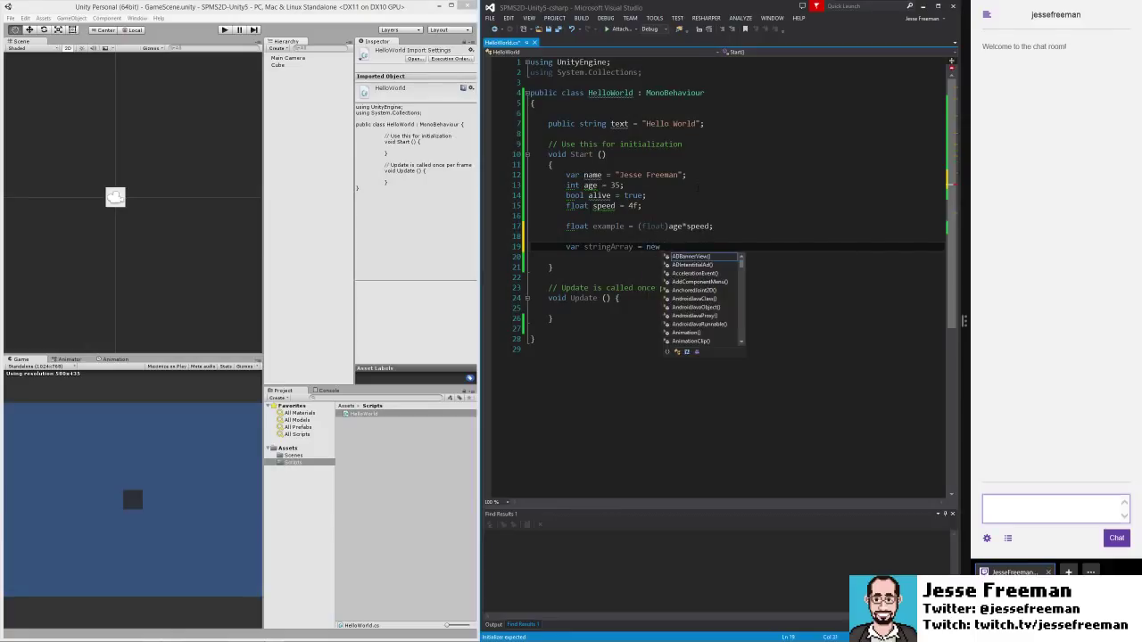
{"action": "type", "text": "s"}
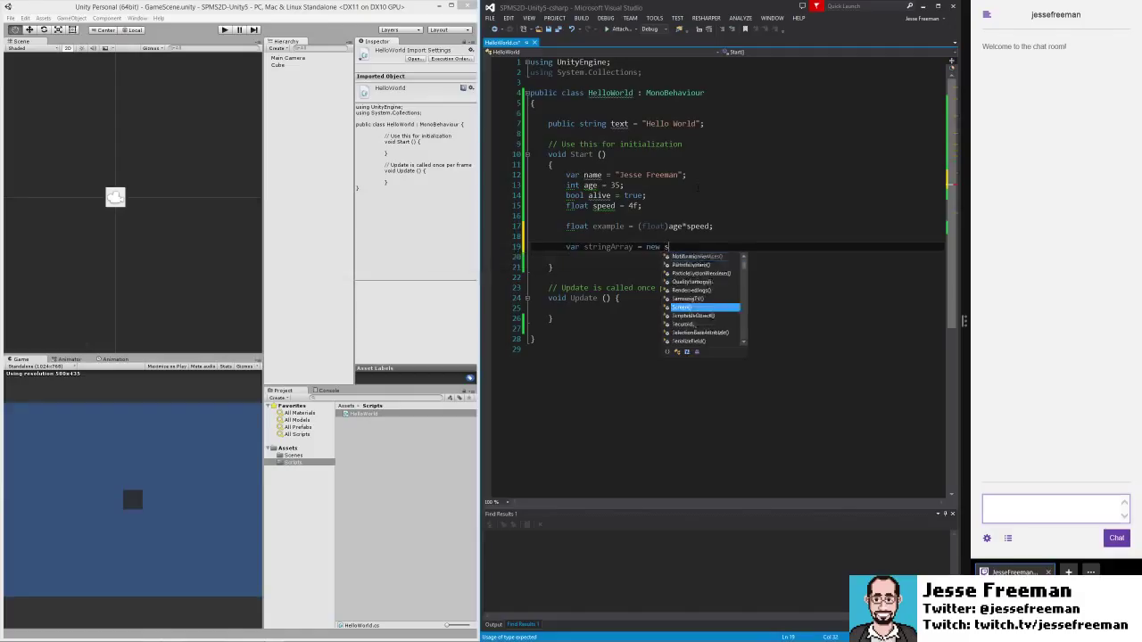
{"action": "type", "text": "tring["}
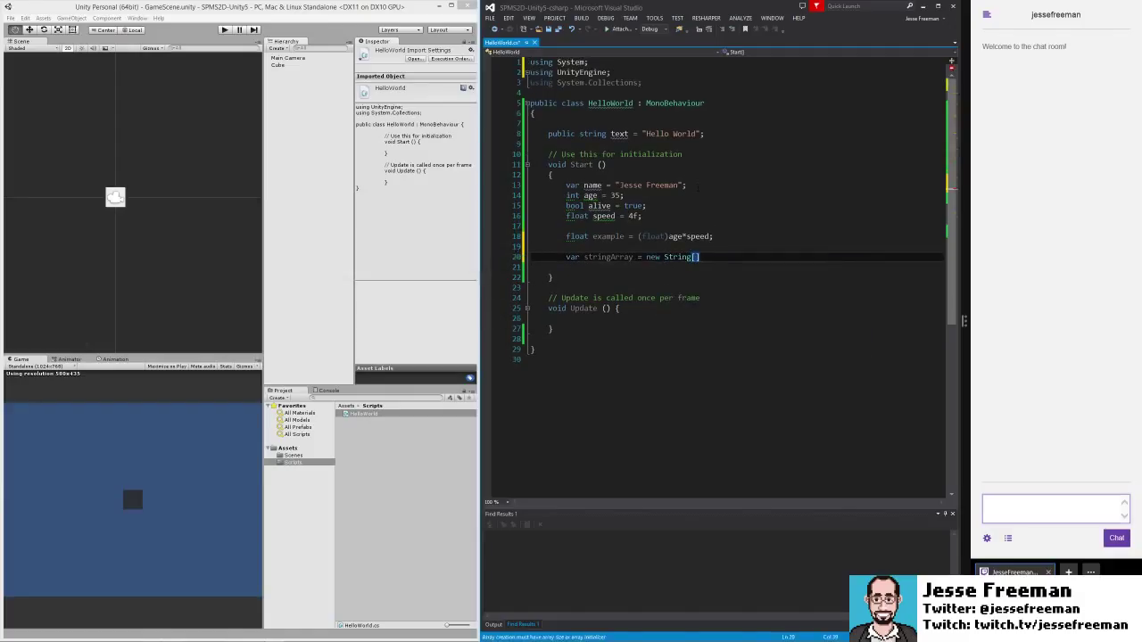
{"action": "type", "text": "];"}
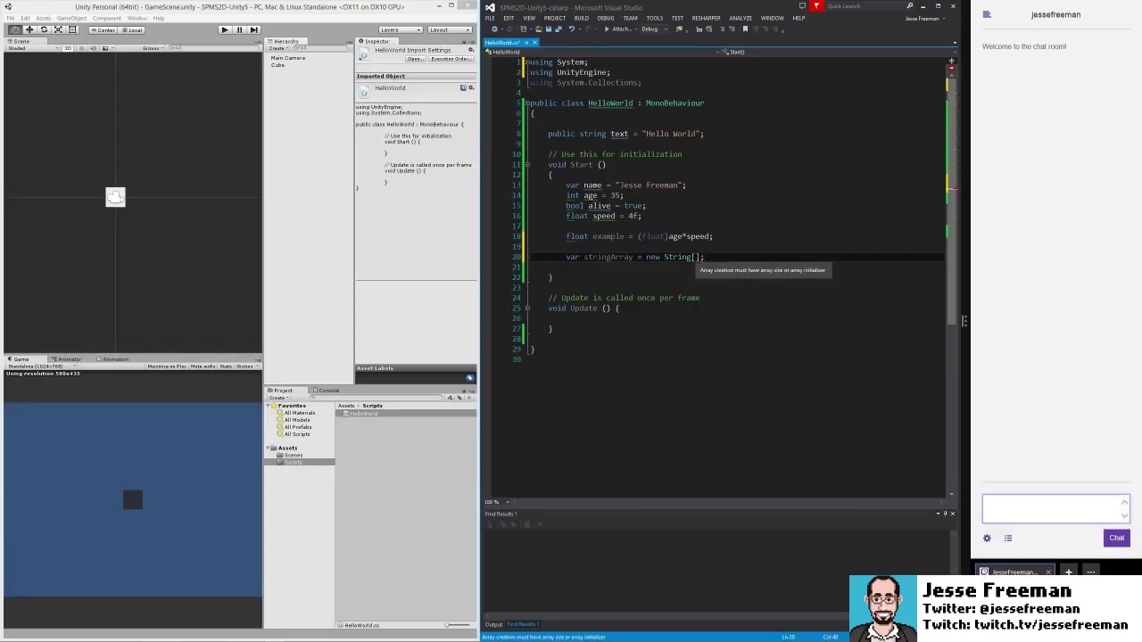
{"action": "type", "text": "String"}
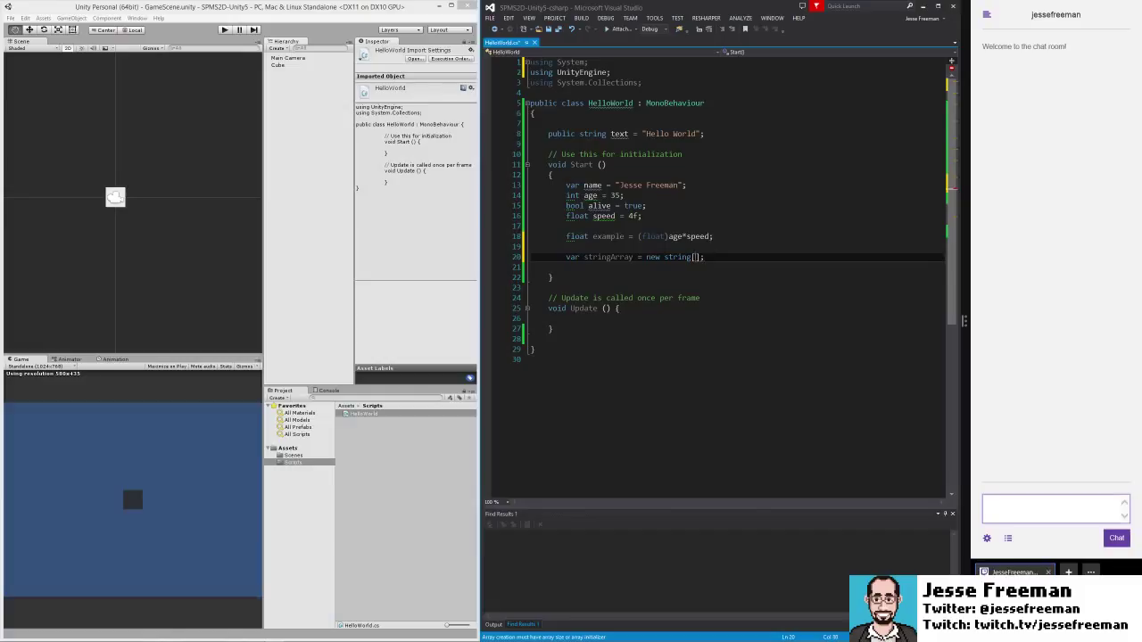
Size stringArray to 2 and assign "Jesse" and "Freeman" to its two elements
{"action": "type", "text": "2"}
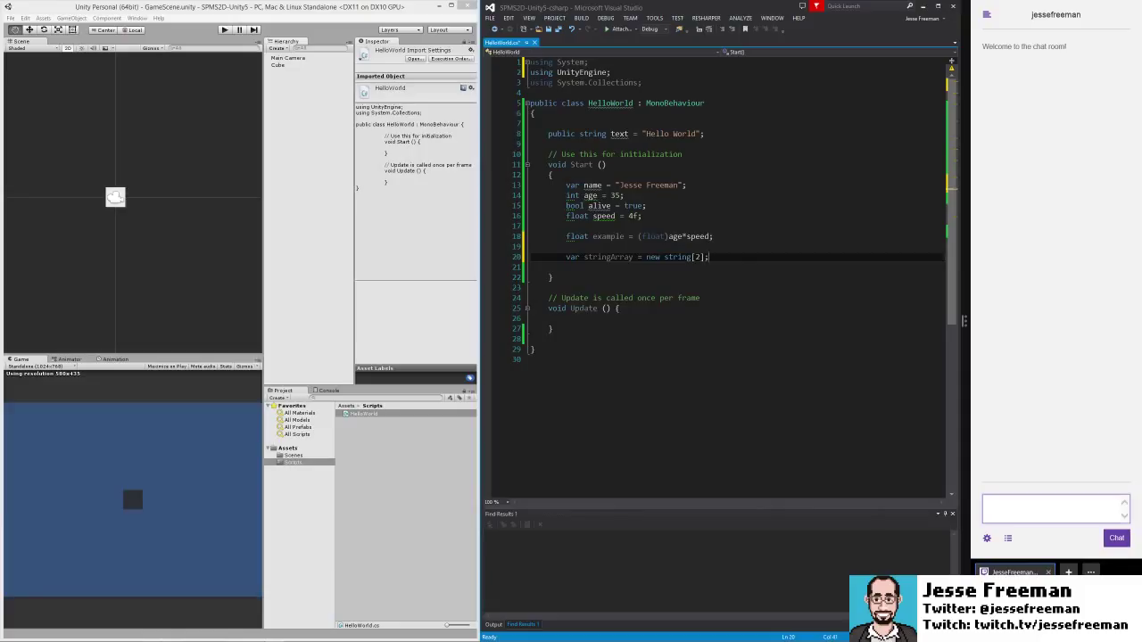
{"action": "type", "text": "stringArray"}
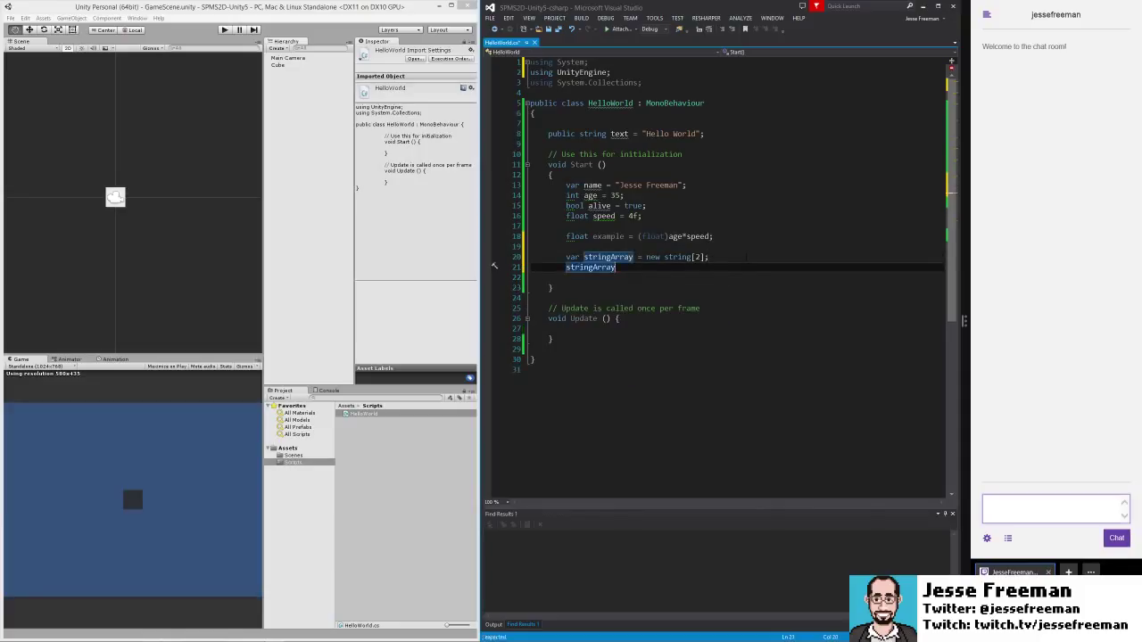
{"action": "type", "text": "[0] = \"Jesse"}
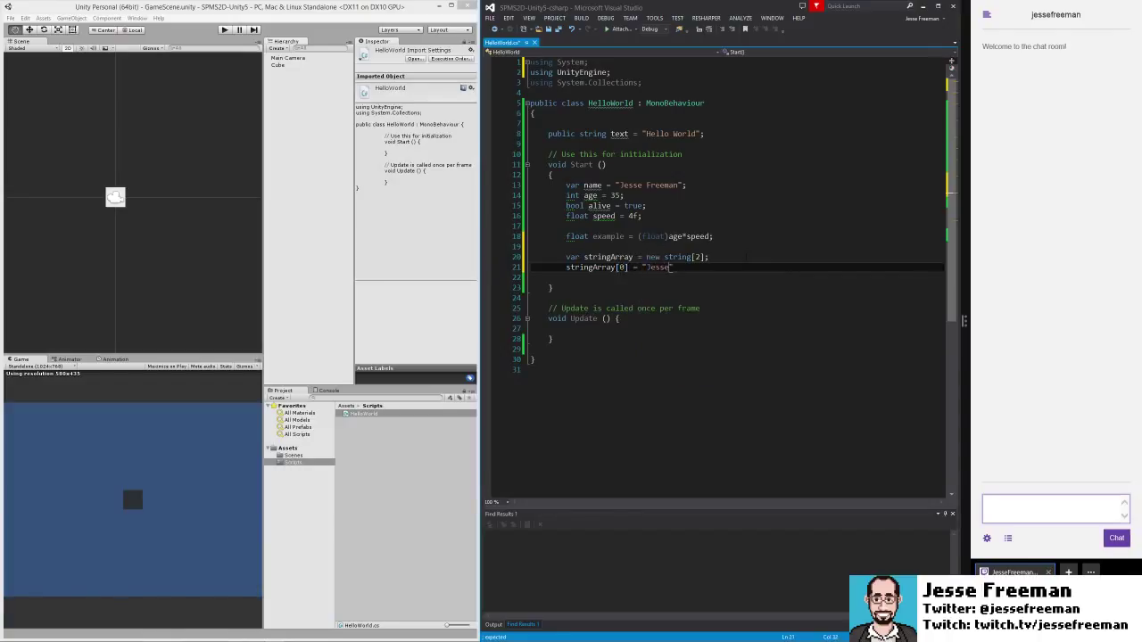
{"action": "type", "text": "syn"}
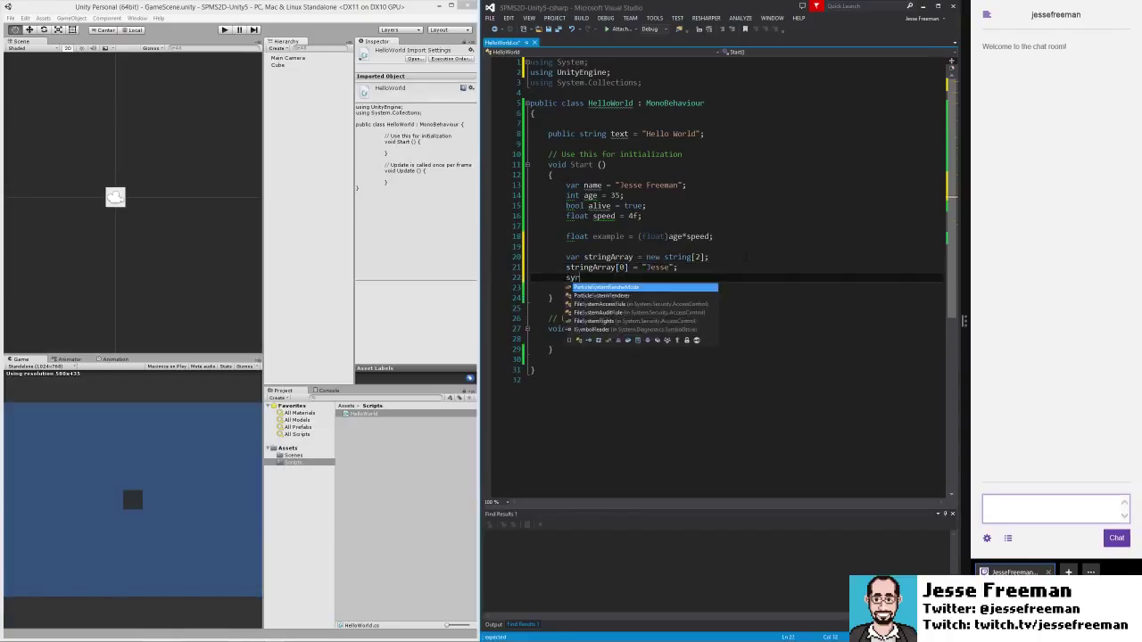
{"action": "type", "text": "stringArray[1] ="}
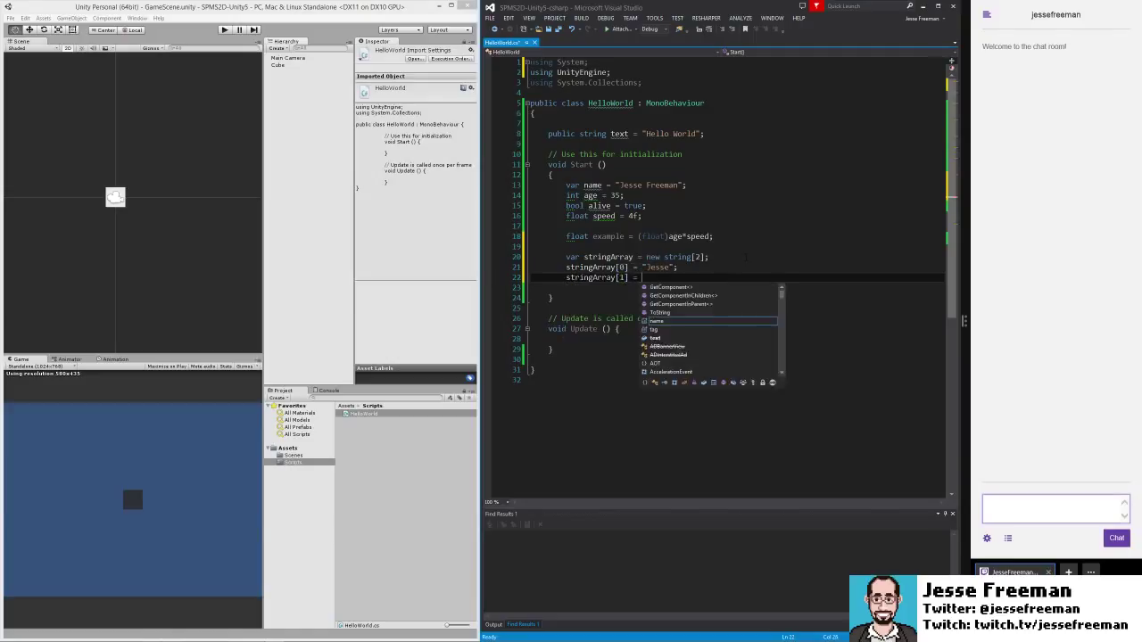
{"action": "type", "text": "\"Freeman\";"}
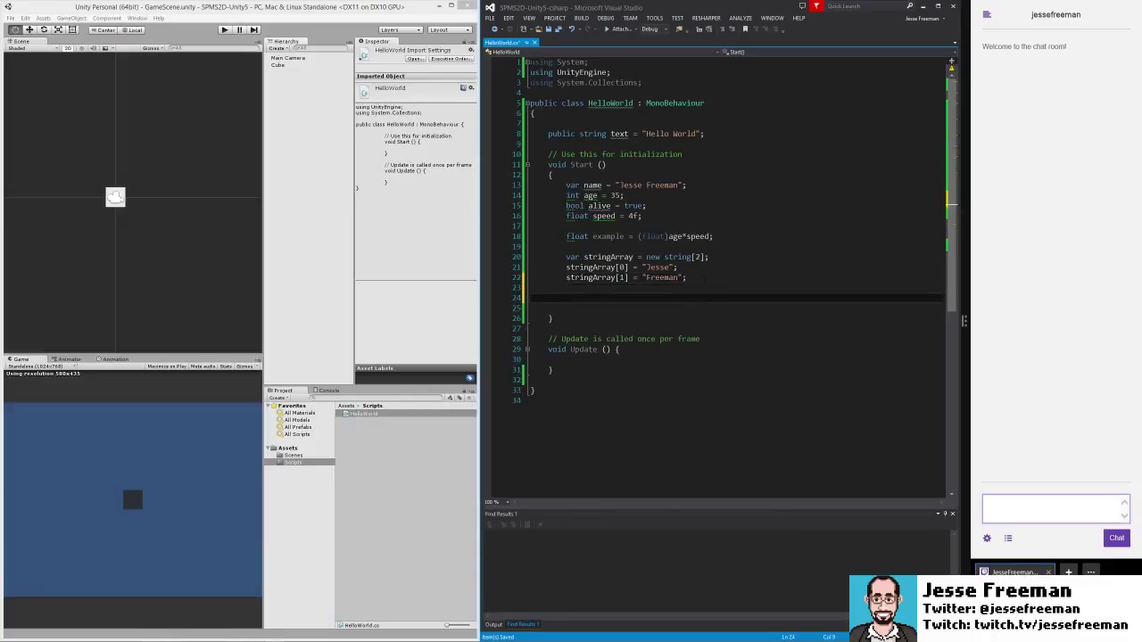
Assign name = stringArray[0] + " " + stringArray[1] in Start() and save
{"action": "type", "text": "name ="}
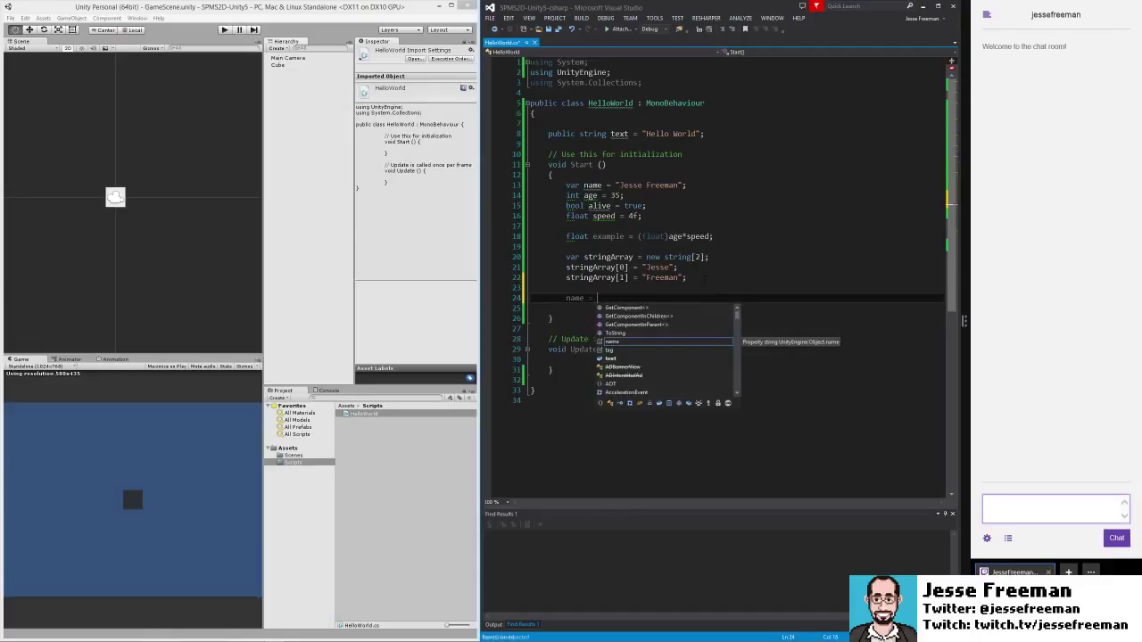
{"action": "type", "text": "stringArray"}
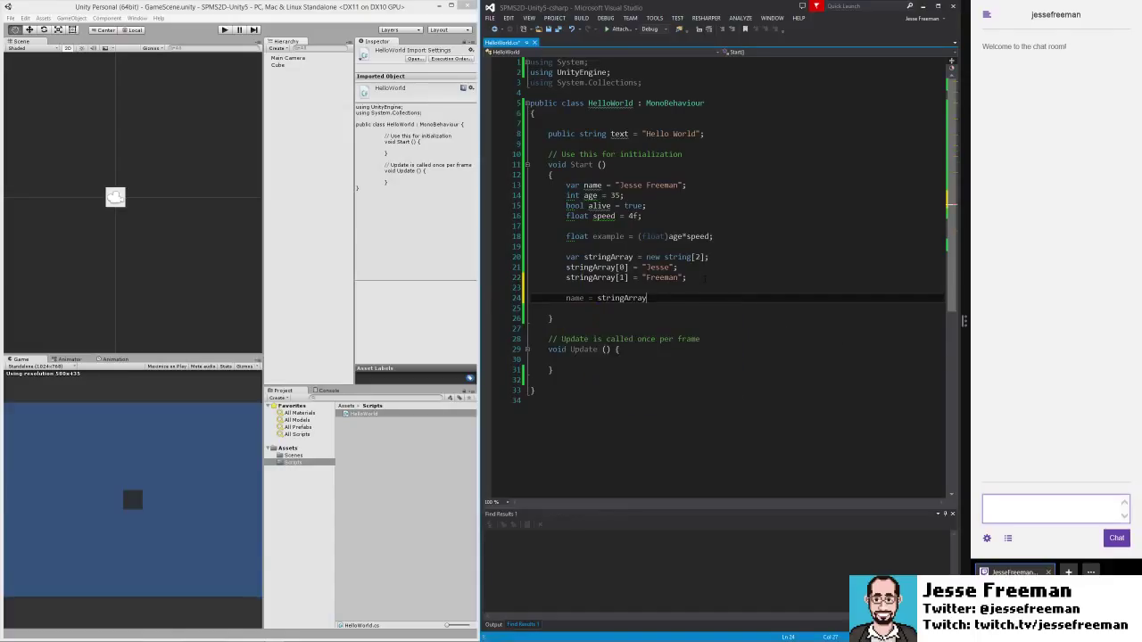
{"action": "type", "text": "[0] + \""}
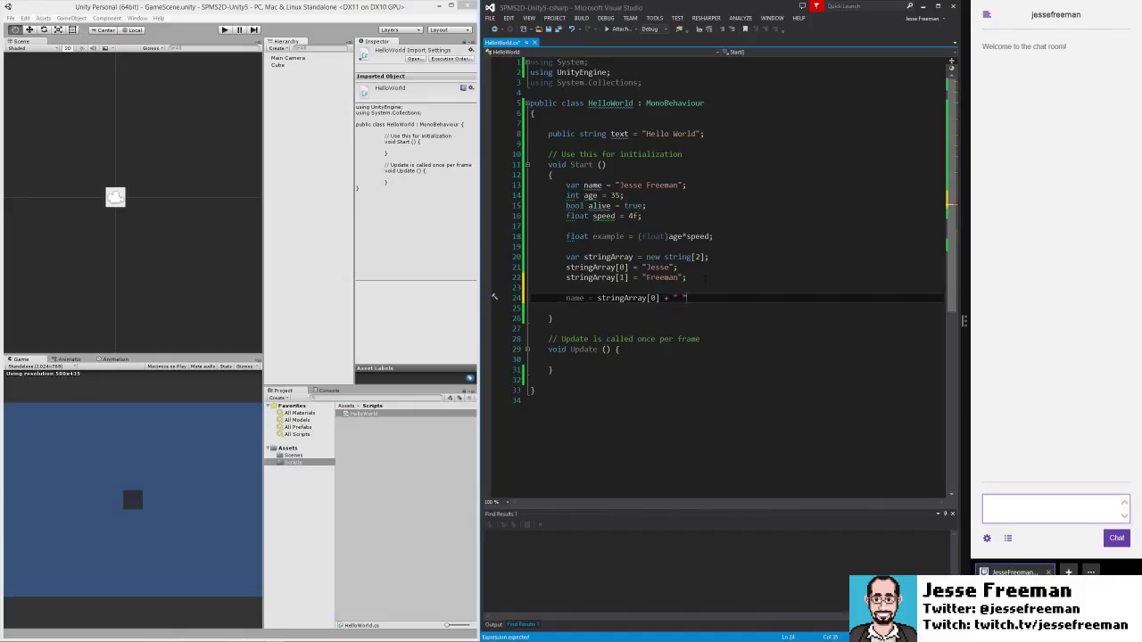
{"action": "type", "text": "stringArray[1];"}
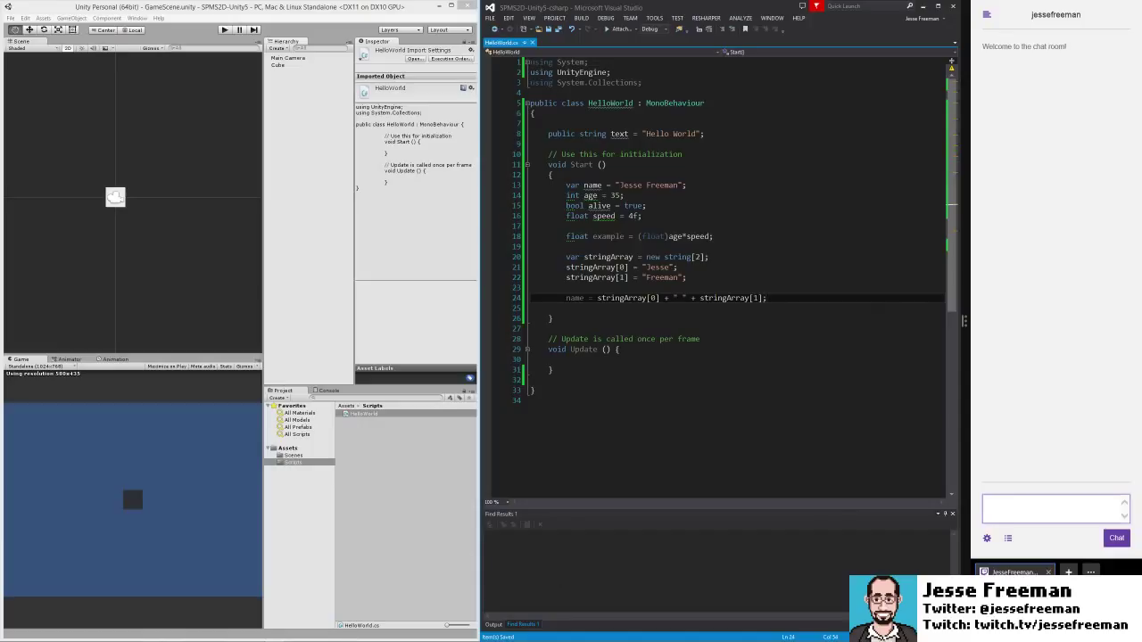
{"action": "mouse_move", "coordinate": [678, 277]}
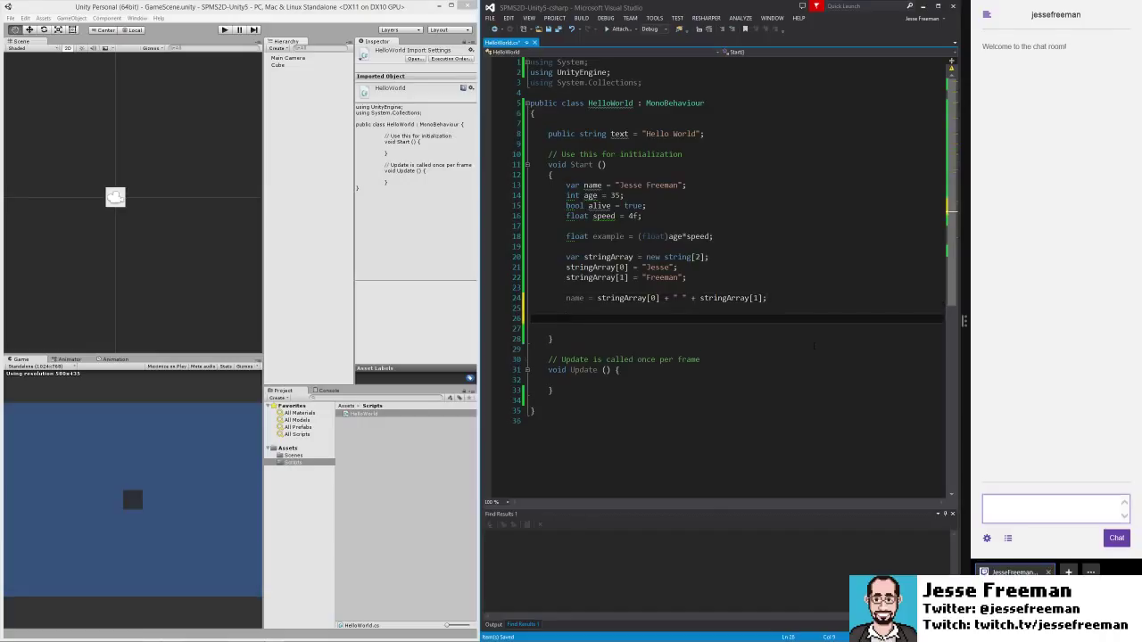
Declare List<int> listOfInts = new List<int>() and begin a listOfInts.Add() call
{"action": "type", "text": "List<>"}
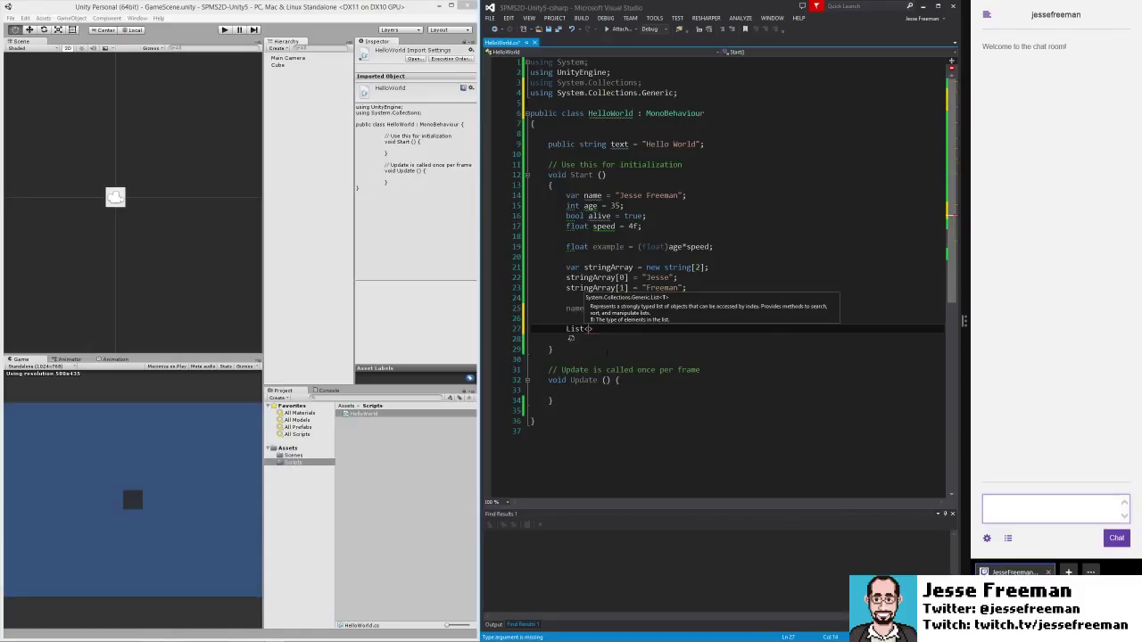
{"action": "type", "text": "int"}
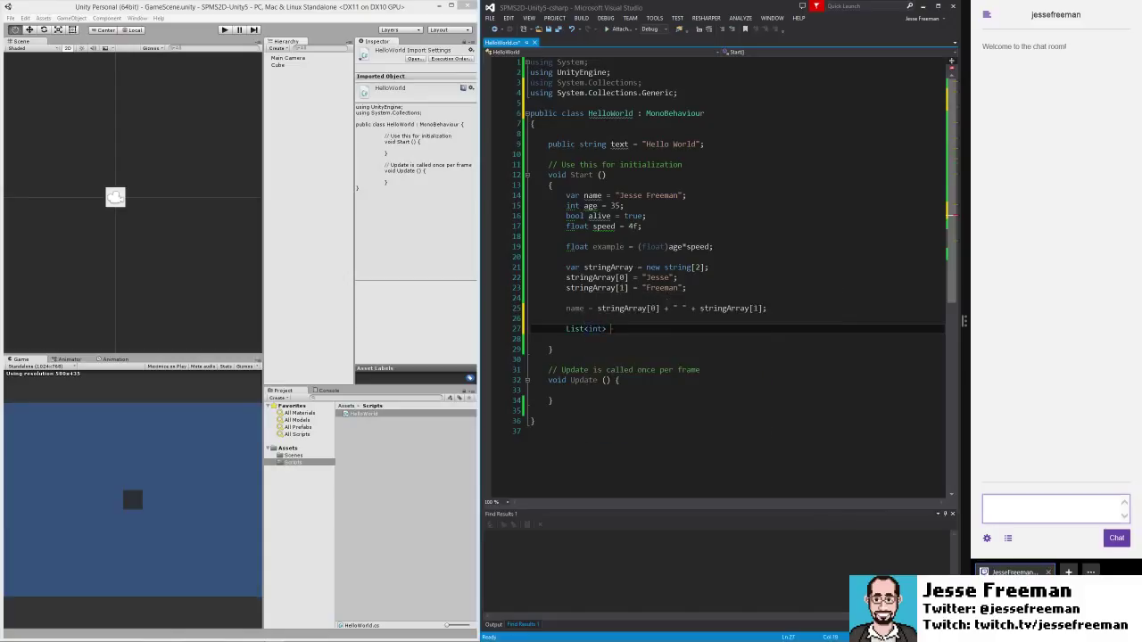
{"action": "type", "text": "= listOfInts;"}
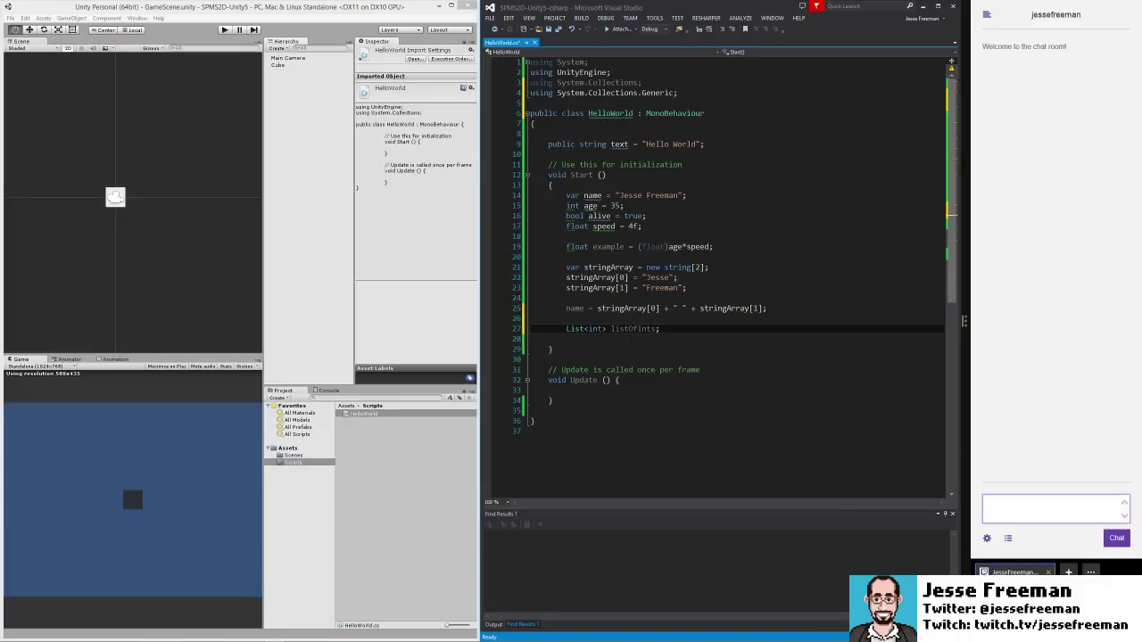
{"action": "mouse_move", "coordinate": [583, 328]}
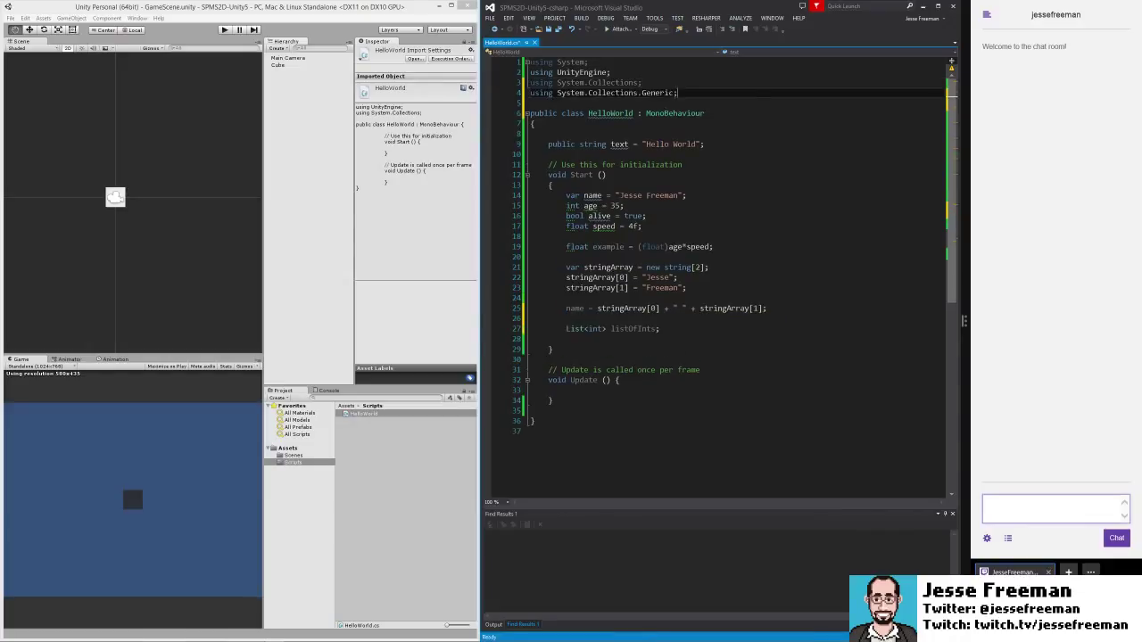
{"action": "mouse_move", "coordinate": [580, 328]}
{"action": "type", "text": " = "}
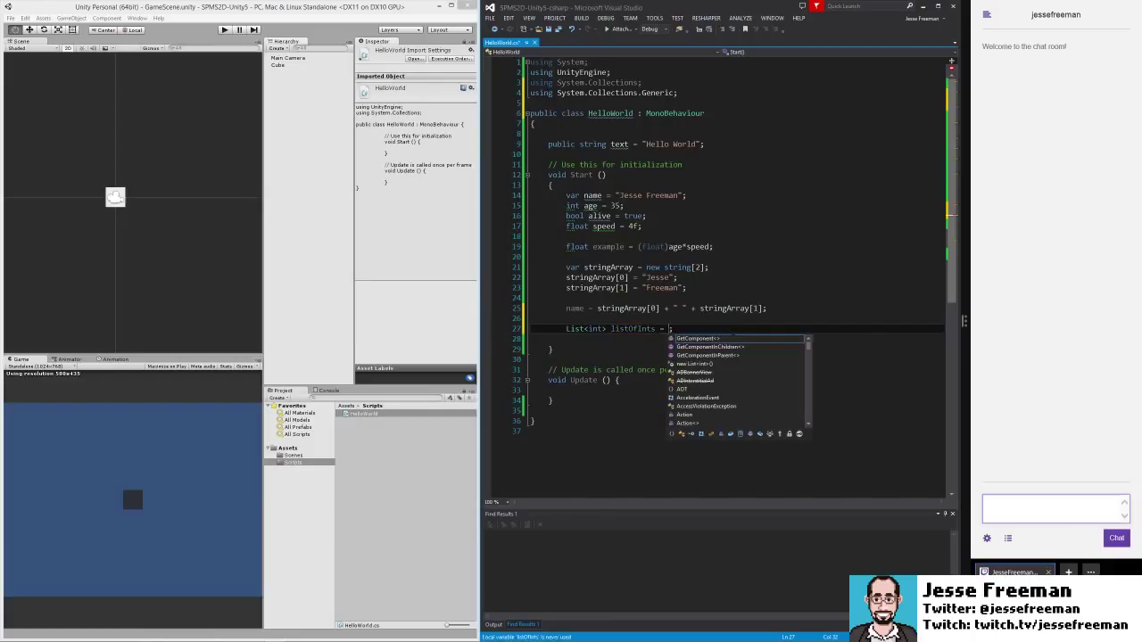
{"action": "type", "text": "new List<int>("}
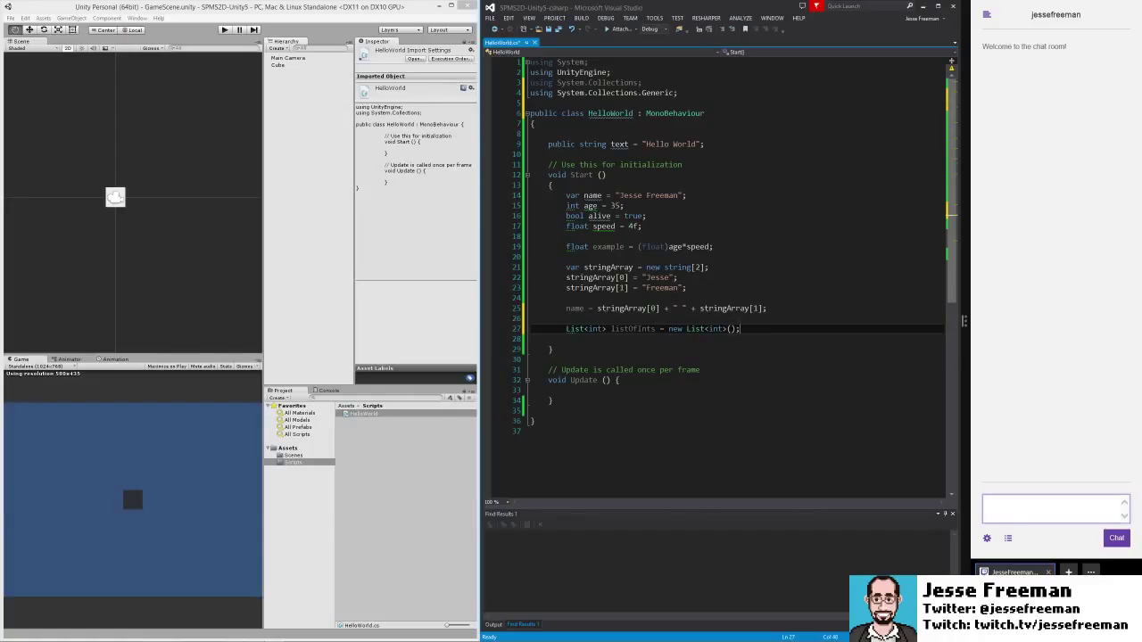
{"action": "type", "text": "listOfInts.Add();"}
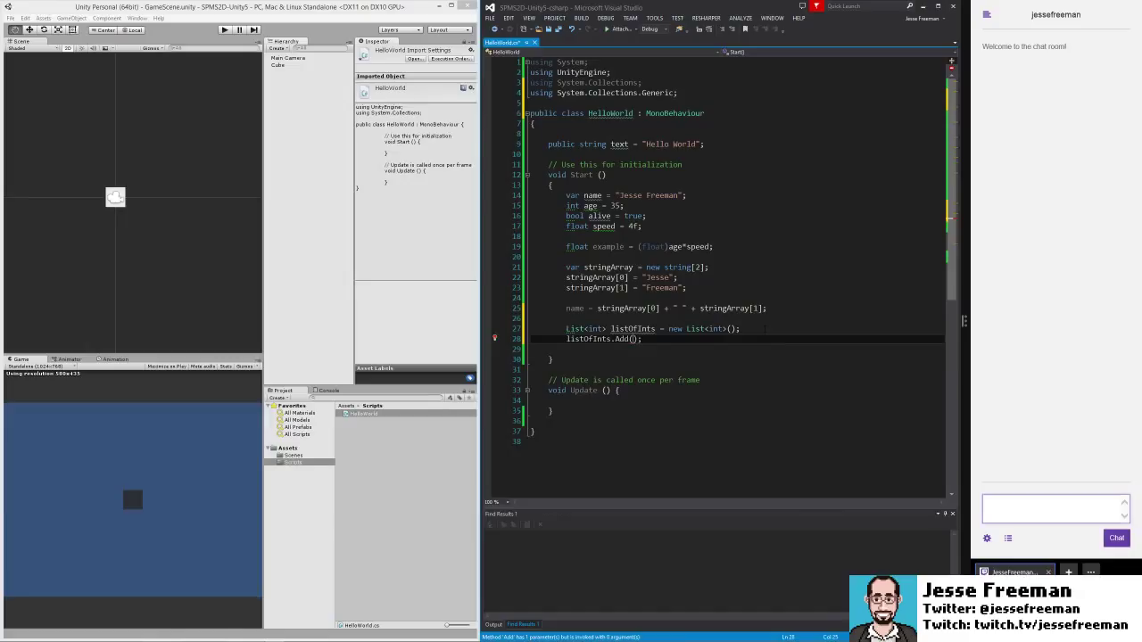
Add 1 and (int)2.5 to listOfInts, leaving blank lines below
{"action": "type", "text": "1i"}
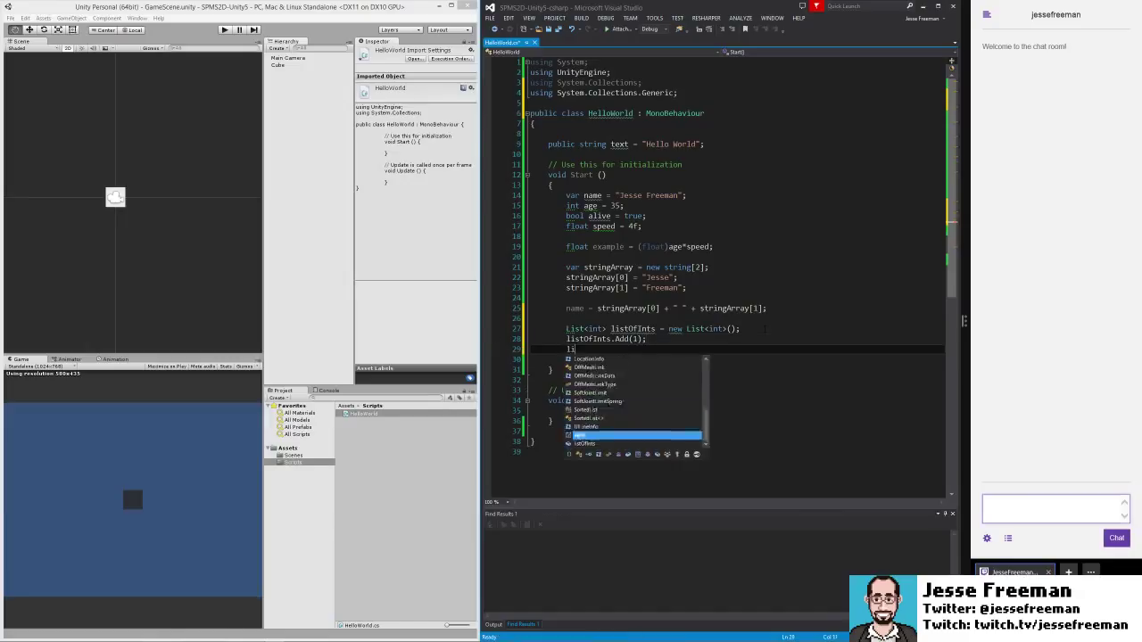
{"action": "type", "text": ".Add(2.5);"}
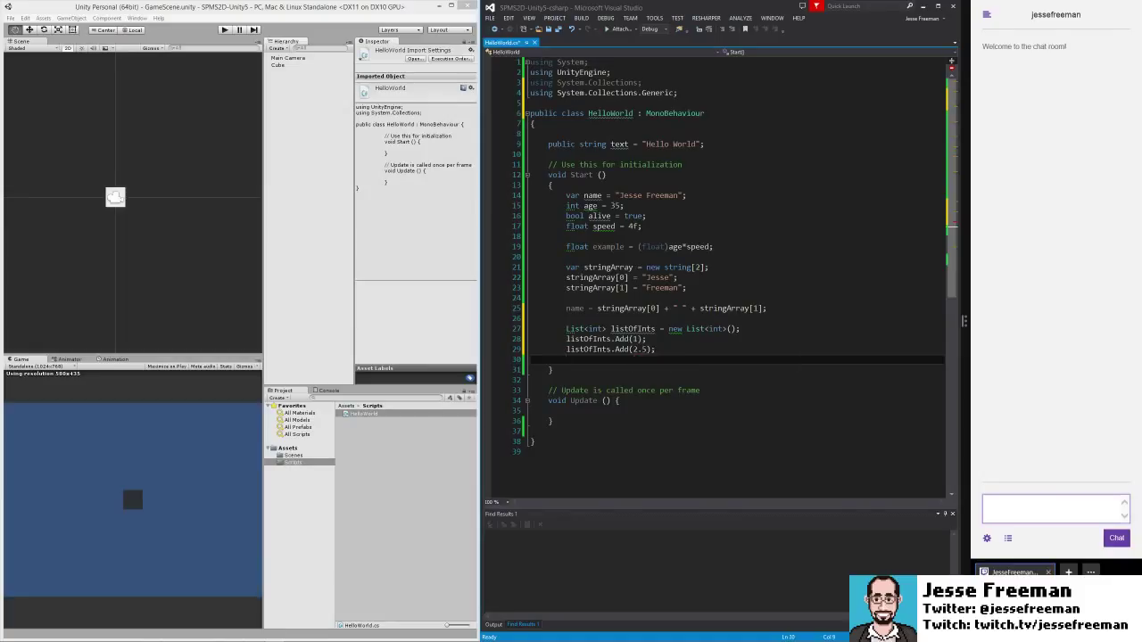
{"action": "mouse_move", "coordinate": [625, 349]}
{"action": "type", "text": "(int)"}
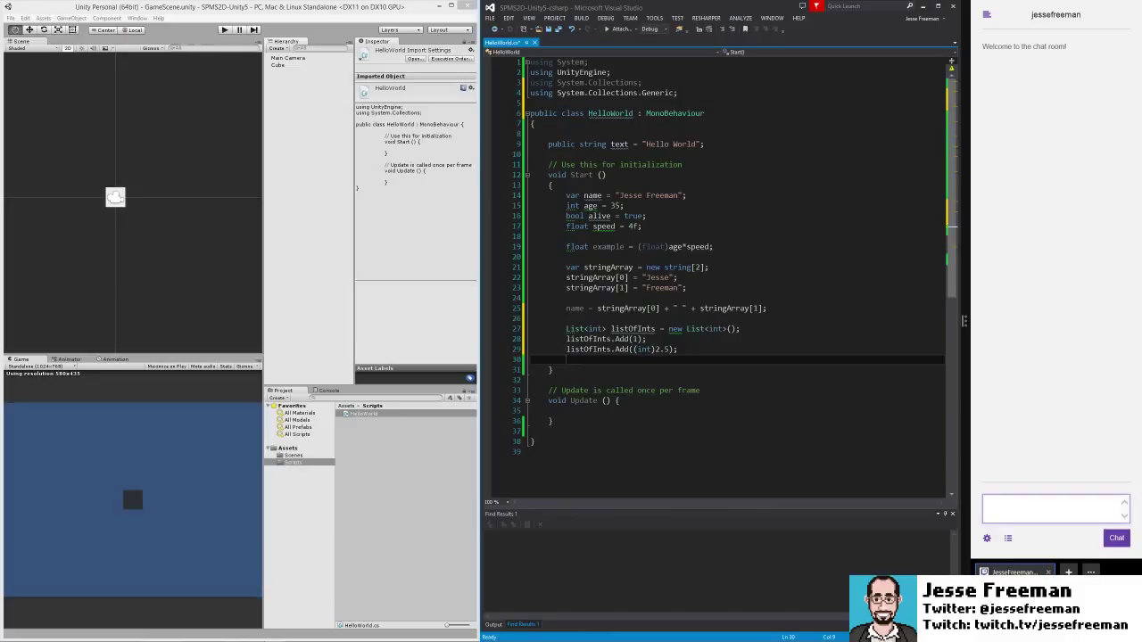
{"action": "key", "text": "enter"}
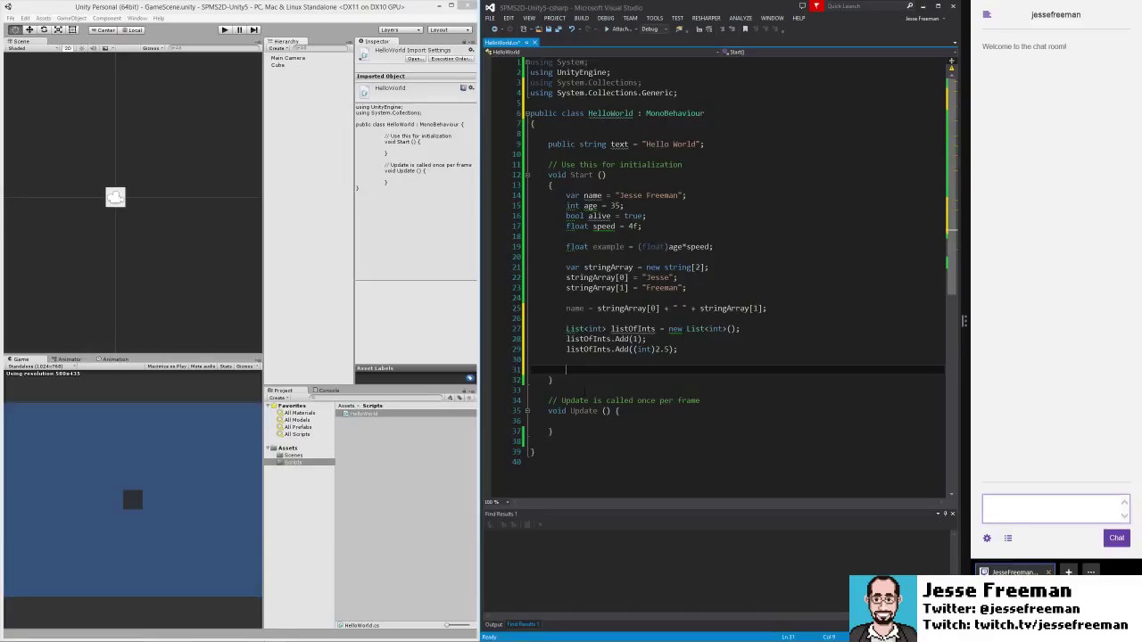
Declare var v3 = new Vector3(0, 100, 0) in Start()
{"action": "type", "text": "var v3 = newe"}
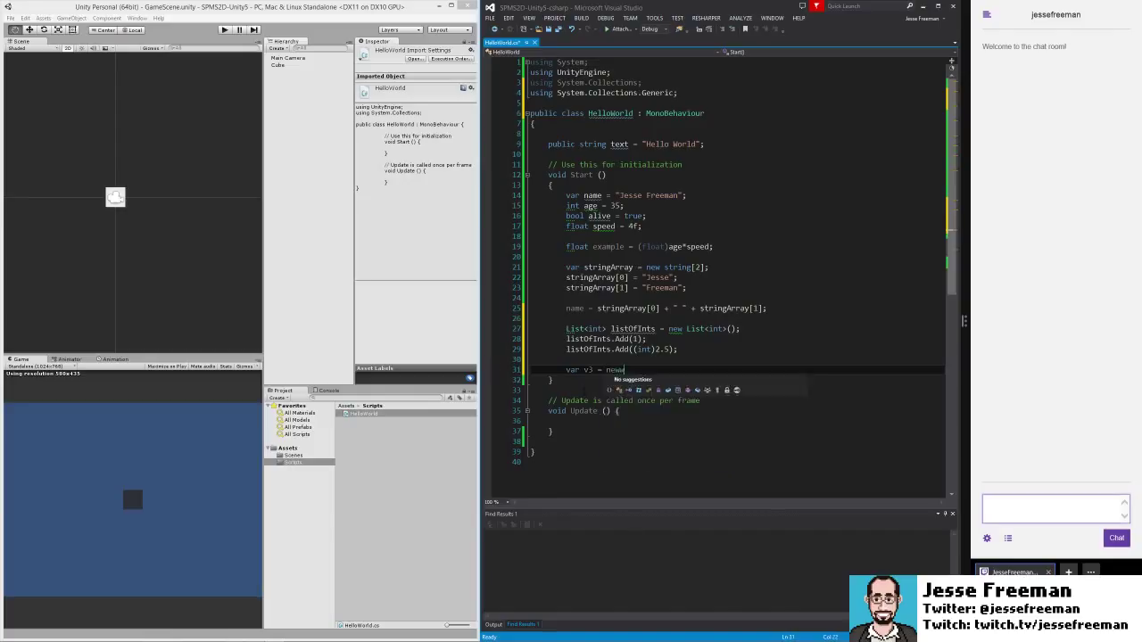
{"action": "type", "text": "Vector3("}
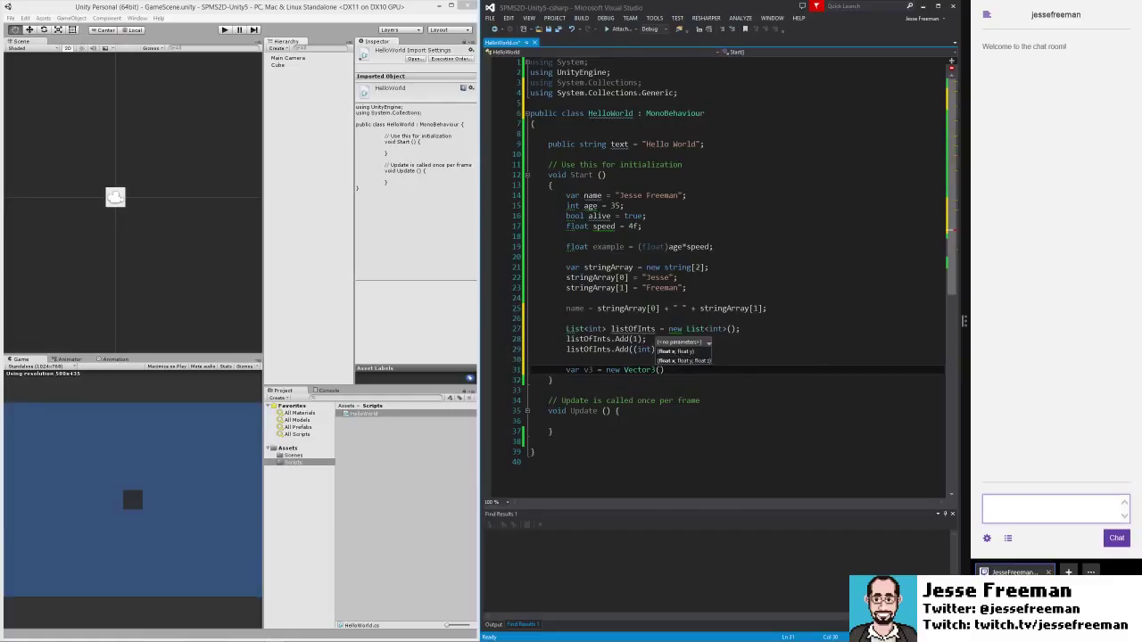
{"action": "type", "text": ")2.5);"}
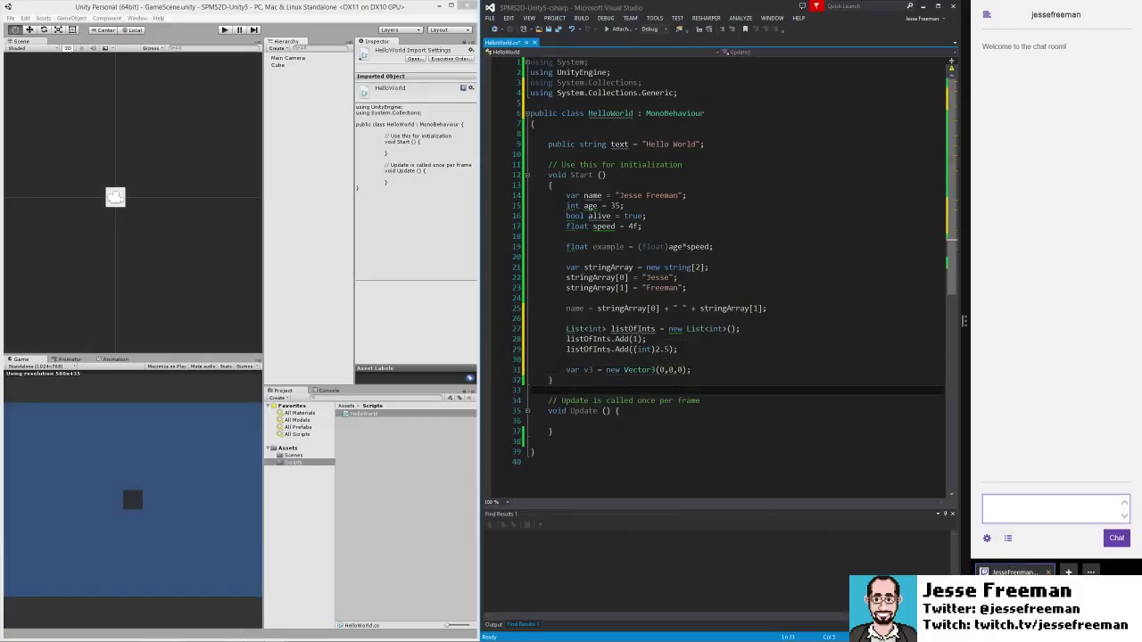
{"action": "type", "text": "100"}
{"action": "type", "text": "v"}
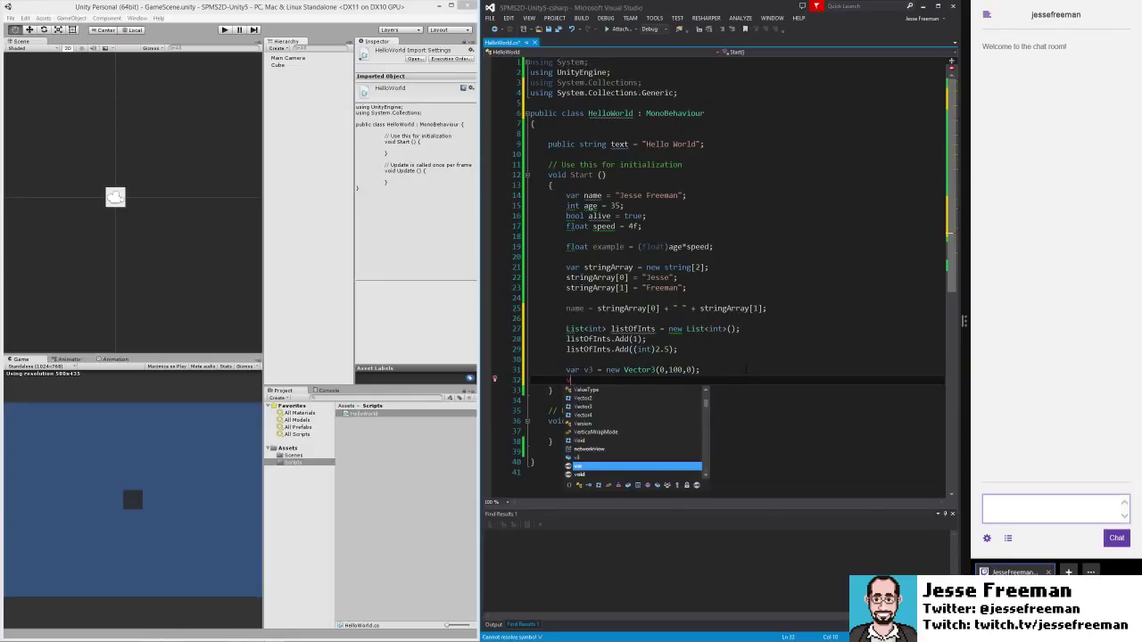
Write v3 = Vector3.zero, replace zero with forward, and start a new line
{"action": "type", "text": "3 = Vector3"}
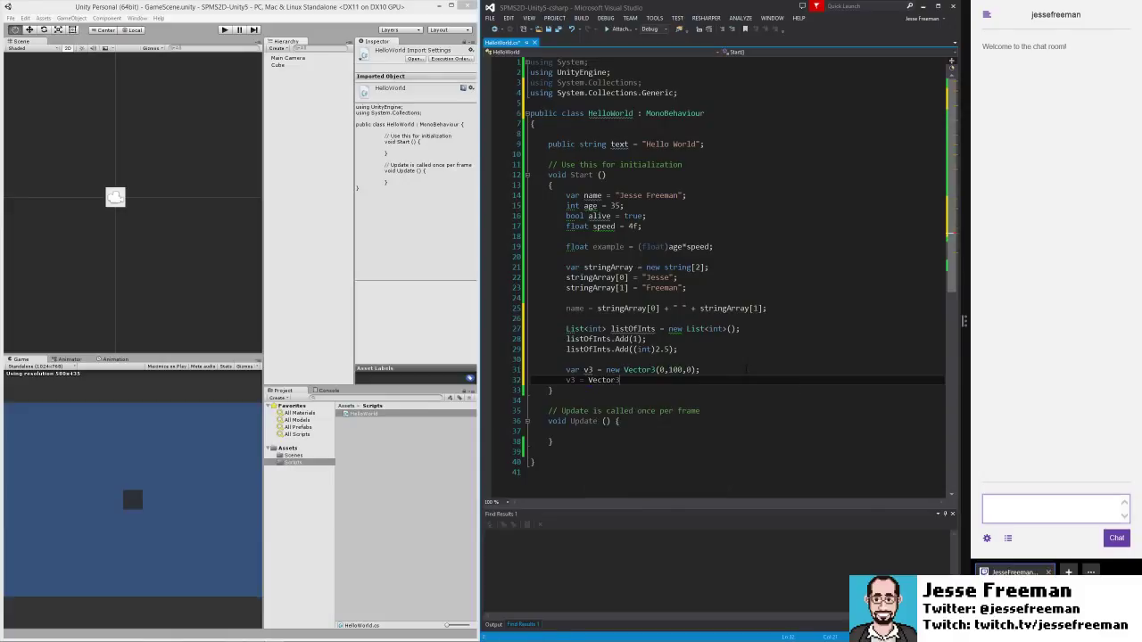
{"action": "type", "text": "."}
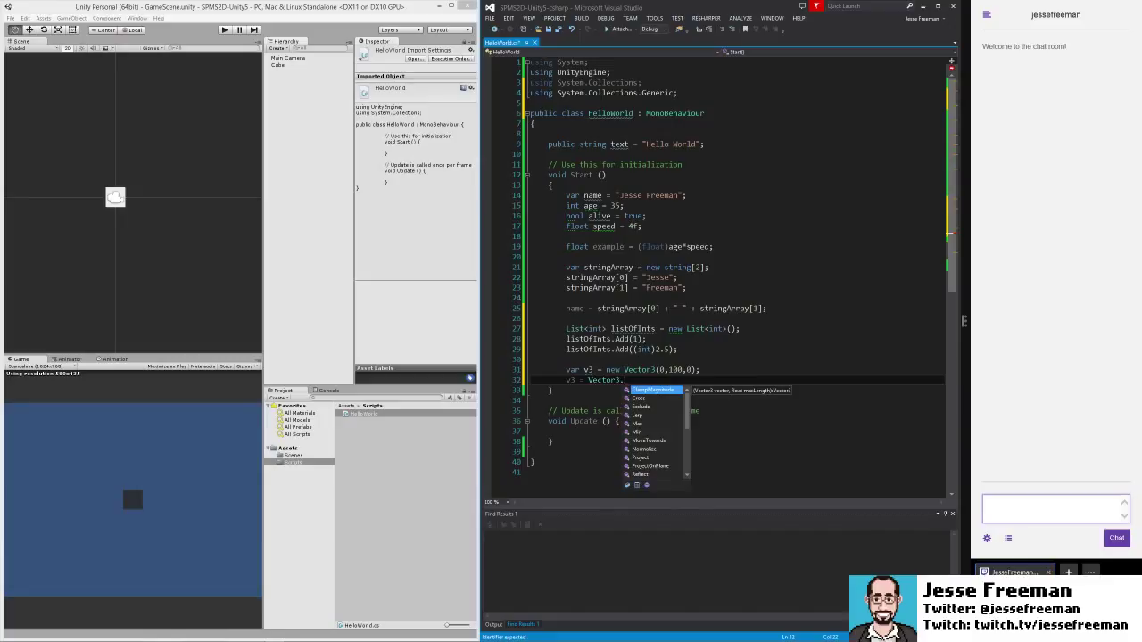
{"action": "type", "text": "z"}
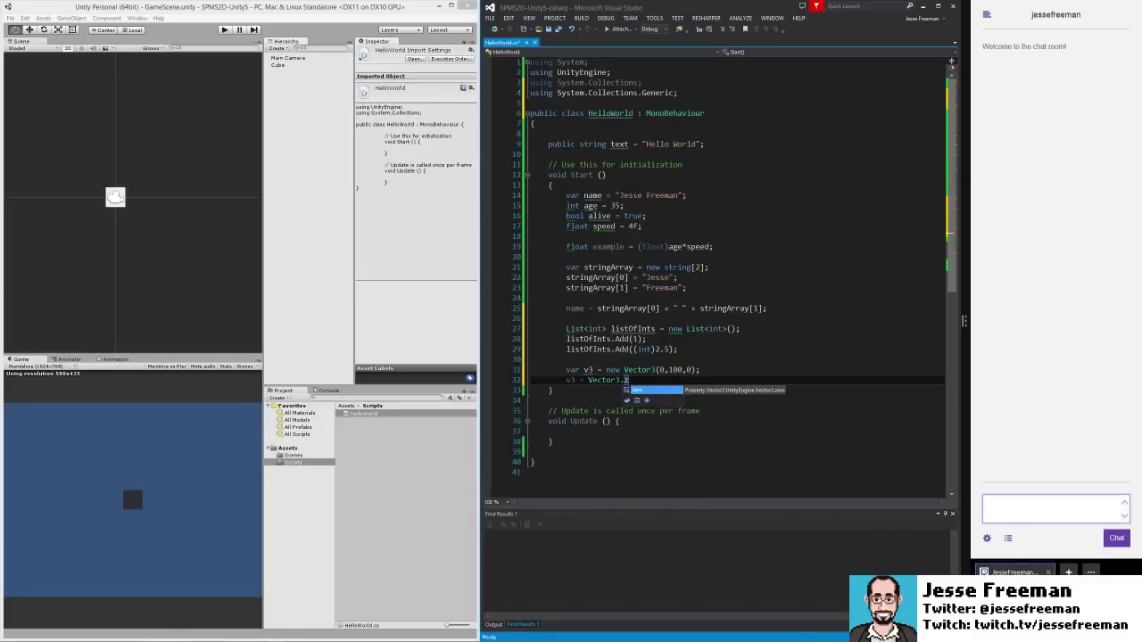
{"action": "type", "text": "zero"}
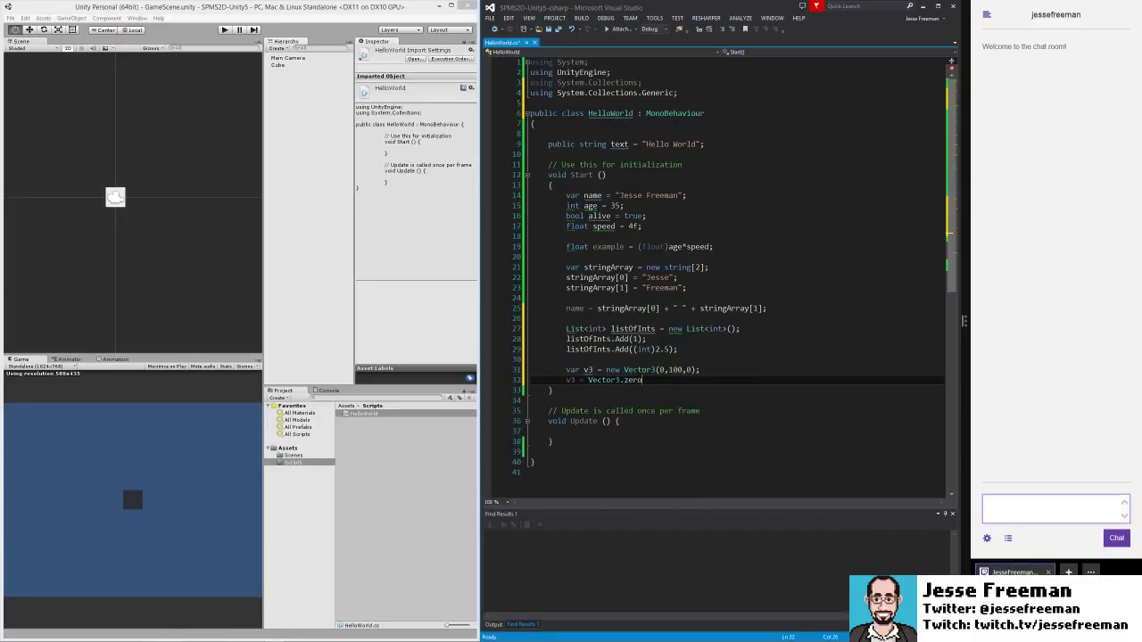
{"action": "type", "text": ";"}
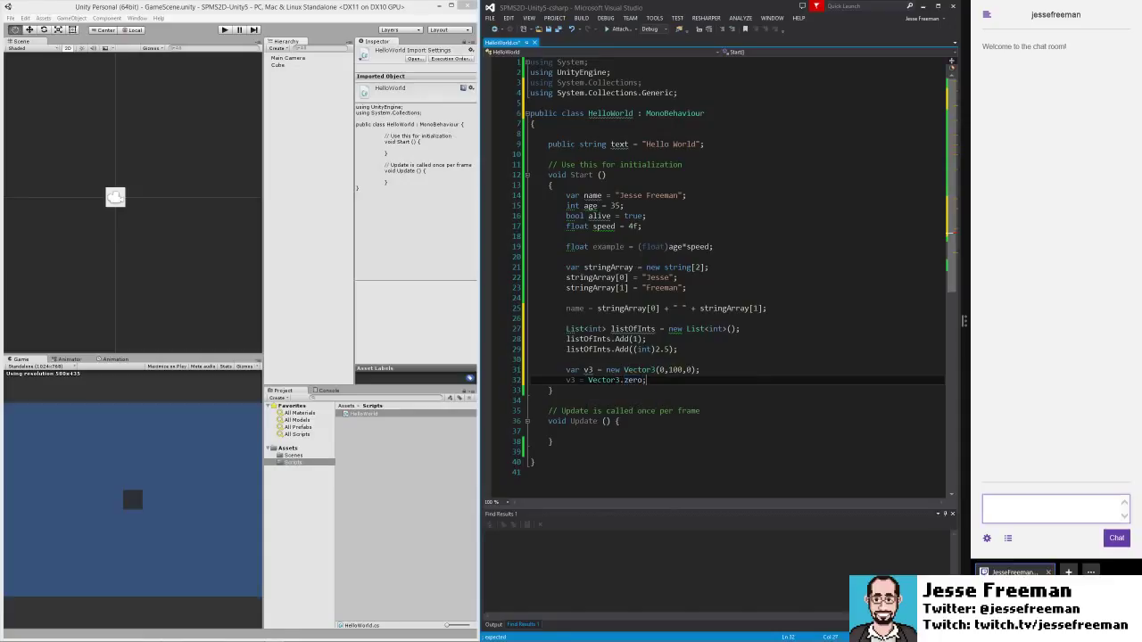
{"action": "double_click", "coordinate": [631, 381]}
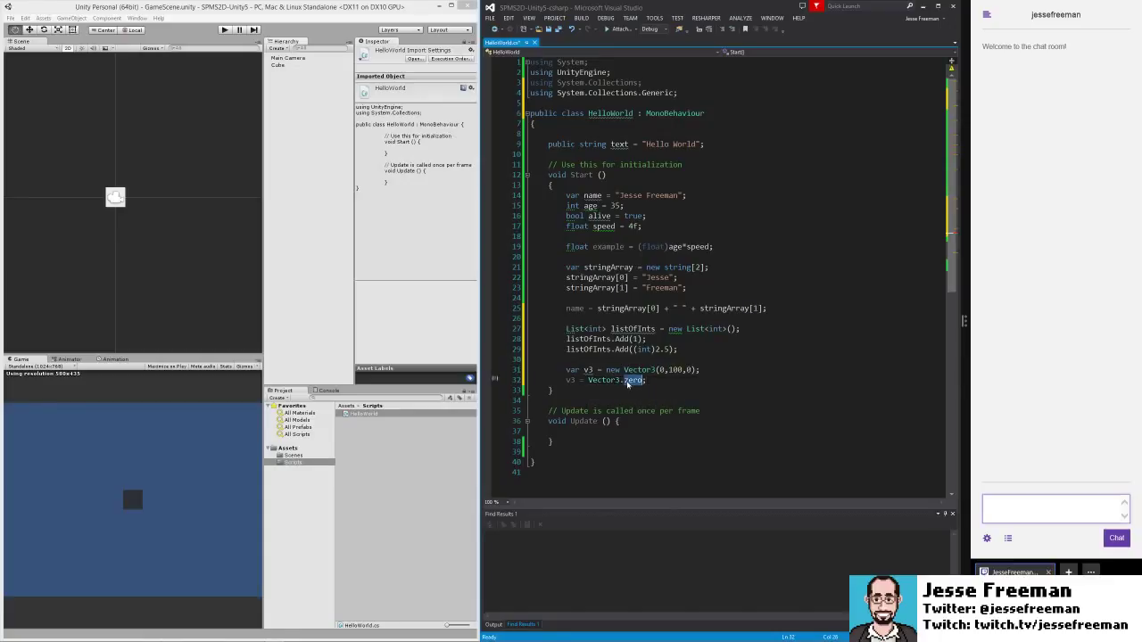
{"action": "type", "text": "n"}
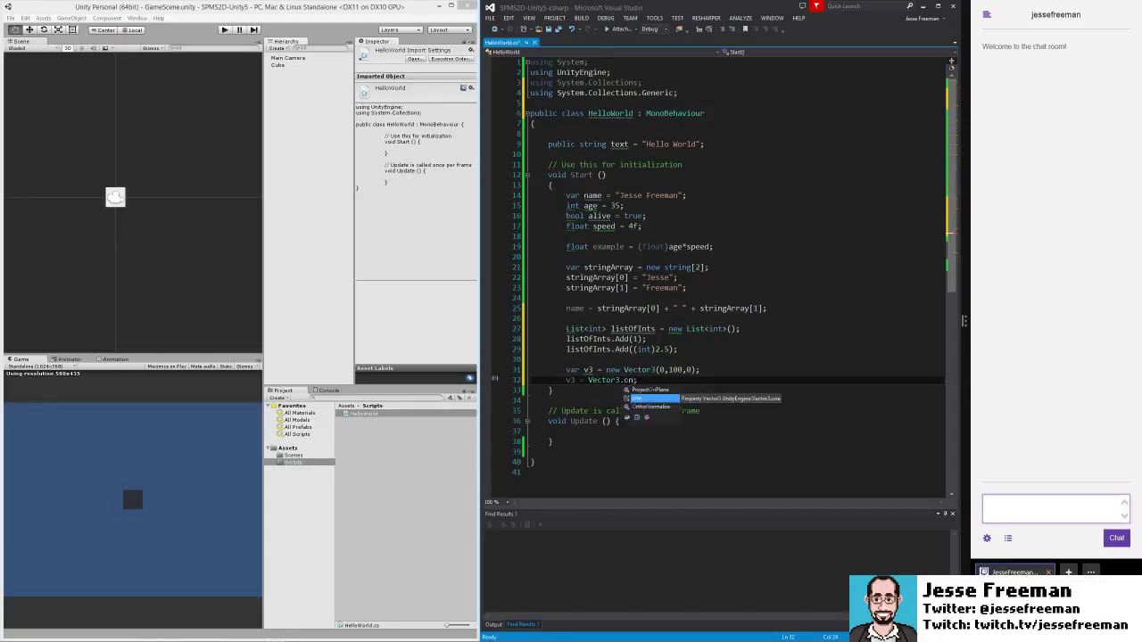
{"action": "type", "text": "one"}
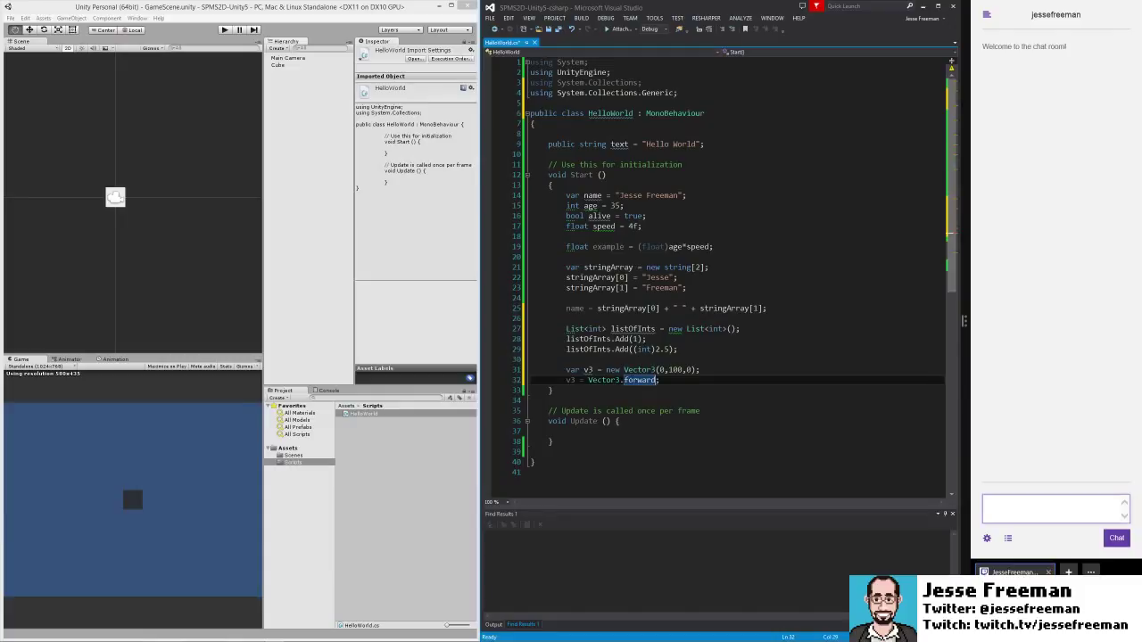
{"action": "key", "text": "enter"}
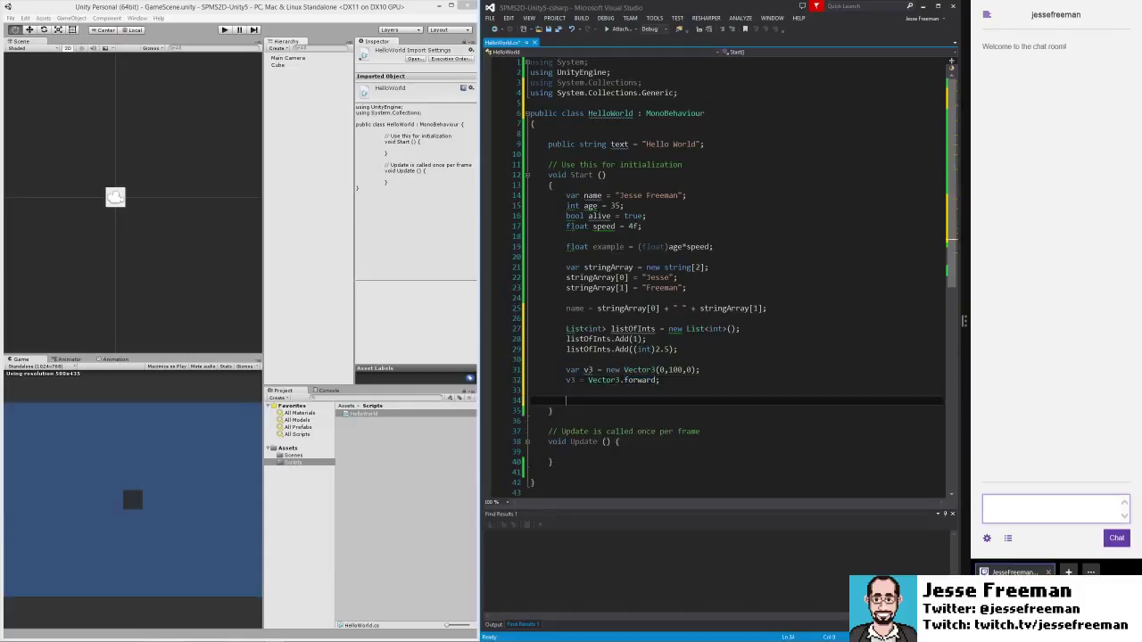
Declare var v2 = new Vector2() below the v3 reassignment
{"action": "type", "text": "var"}
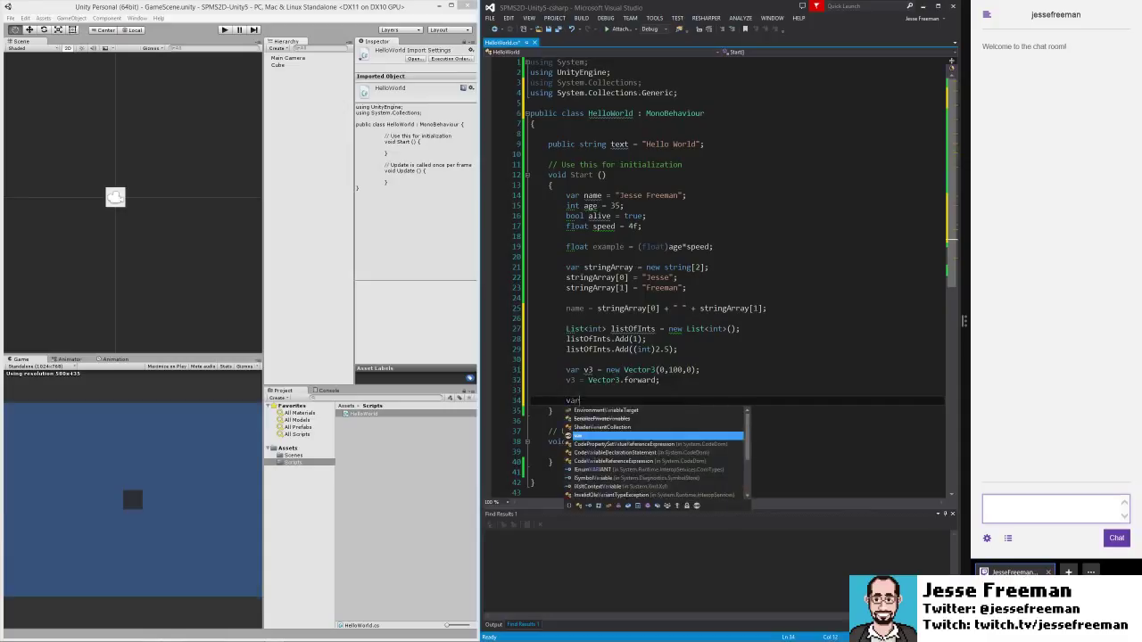
{"action": "type", "text": "2"}
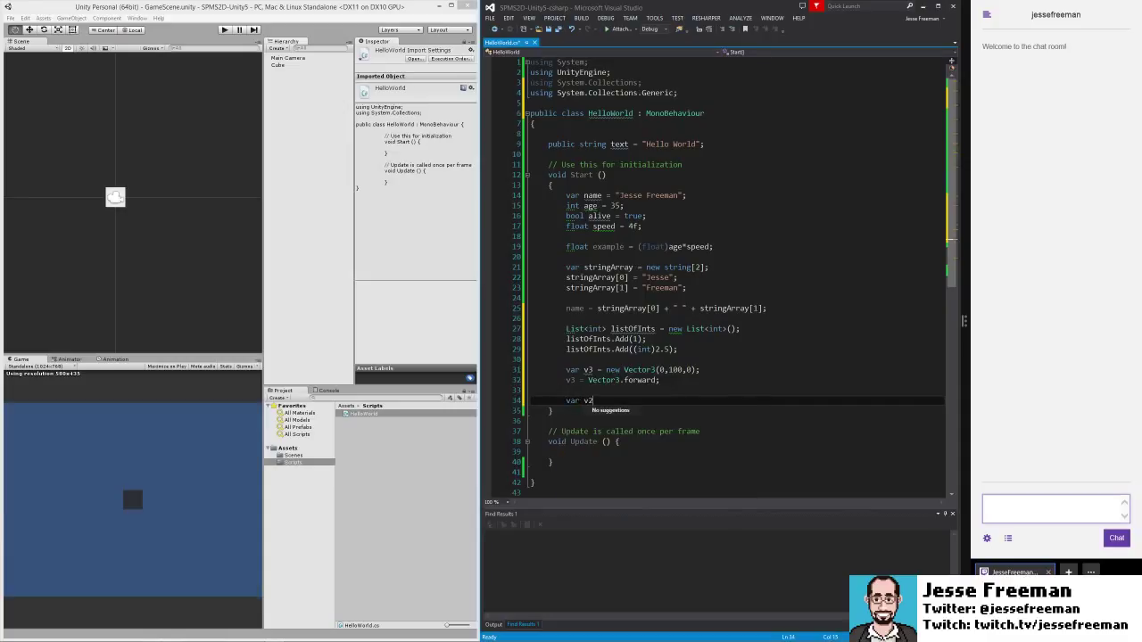
{"action": "type", "text": "ne"}
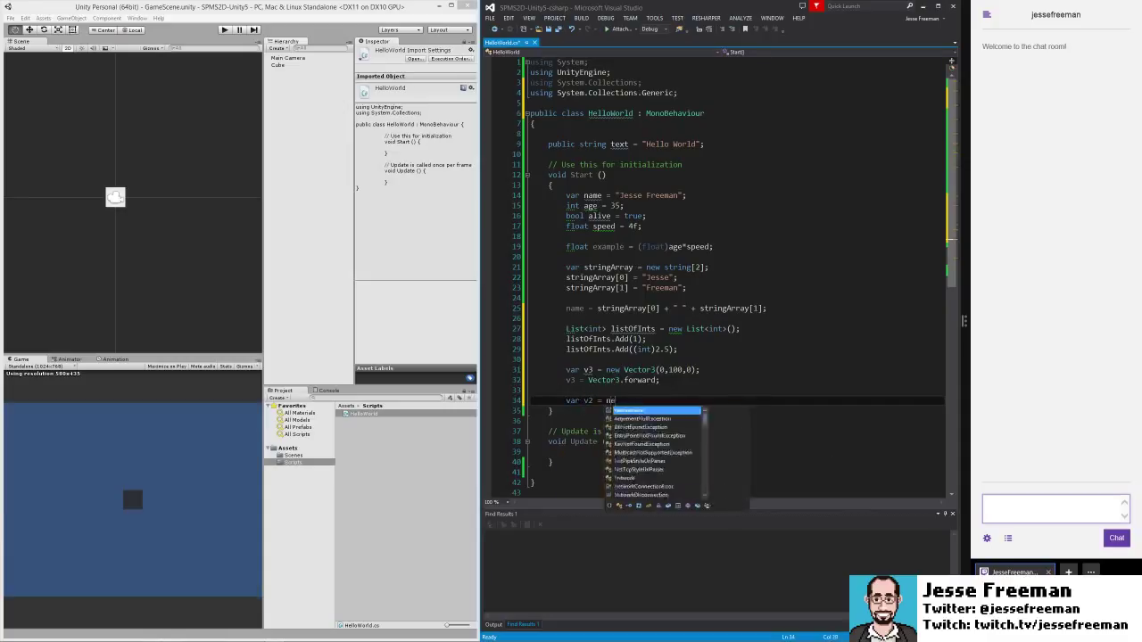
{"action": "type", "text": "Vector2();"}
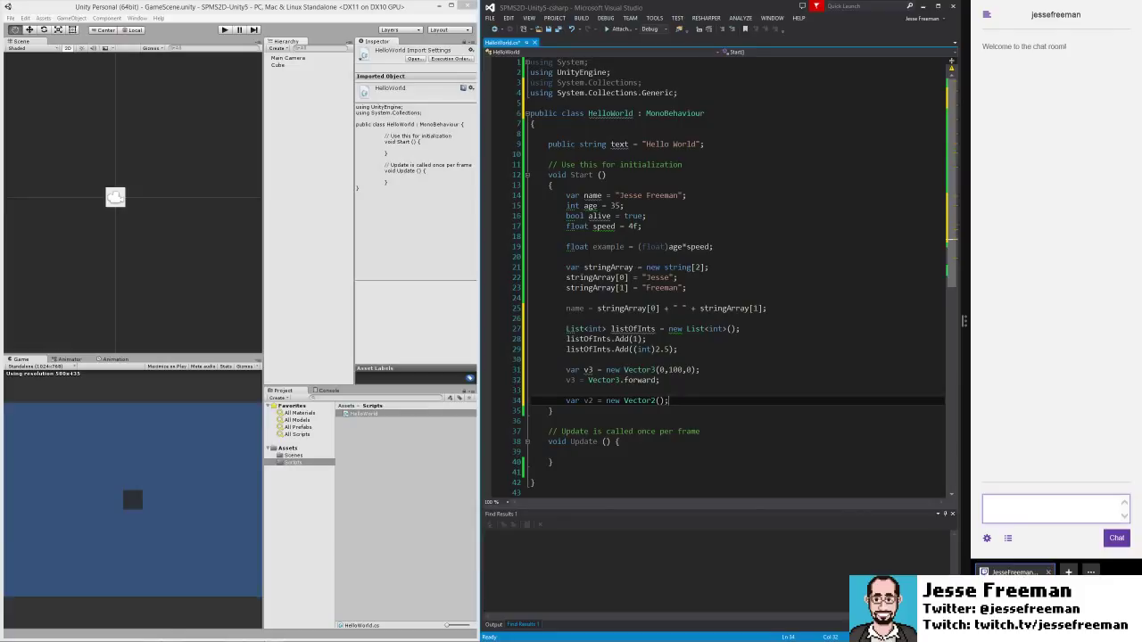
{"action": "mouse_move", "coordinate": [485, 565]}
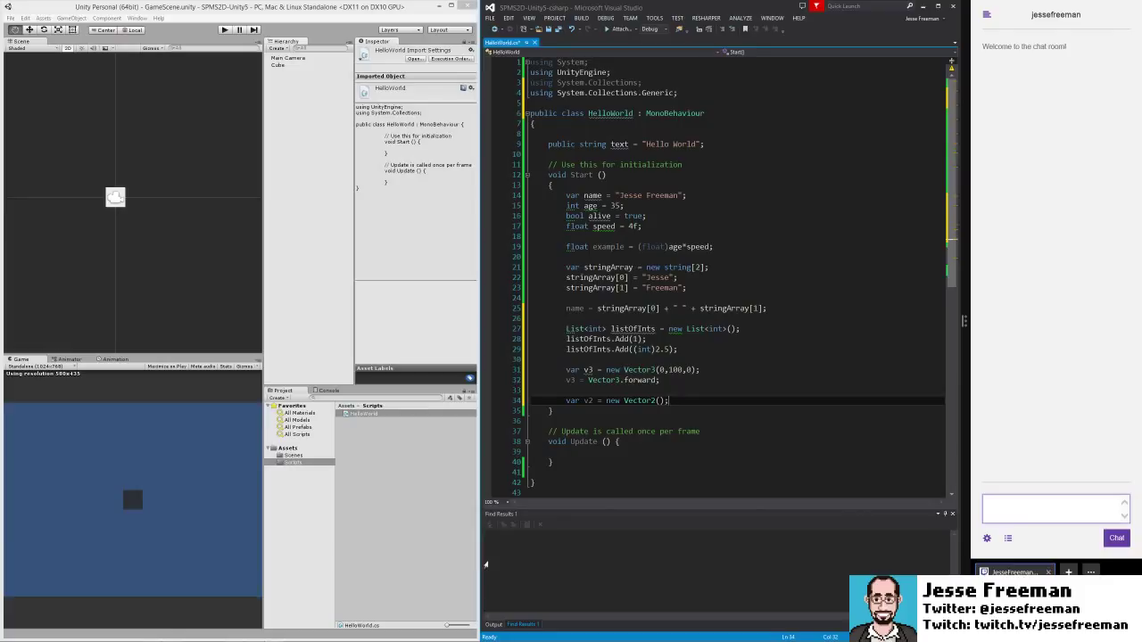